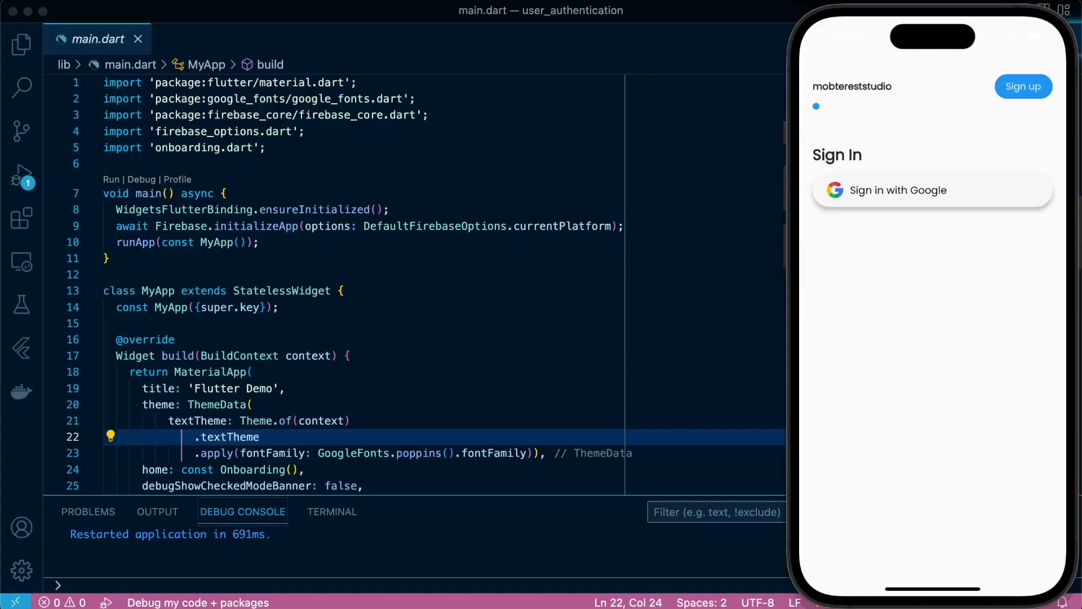
- Create lib/onboarding_facebook.dart with a FacebookAuthentication stateful widget returning an empty Container
click(21, 43)
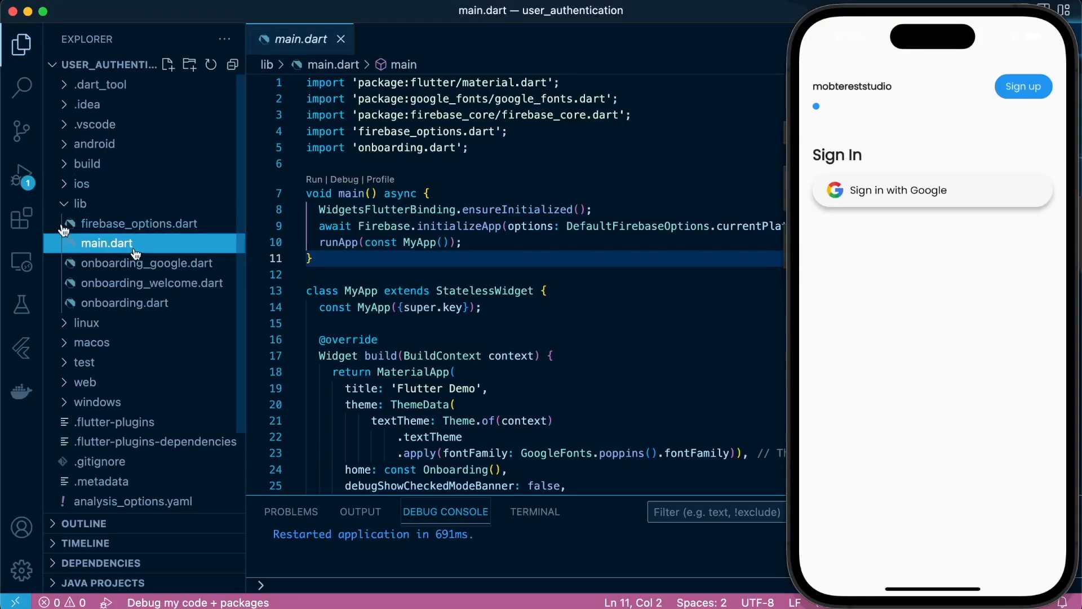
click(80, 203)
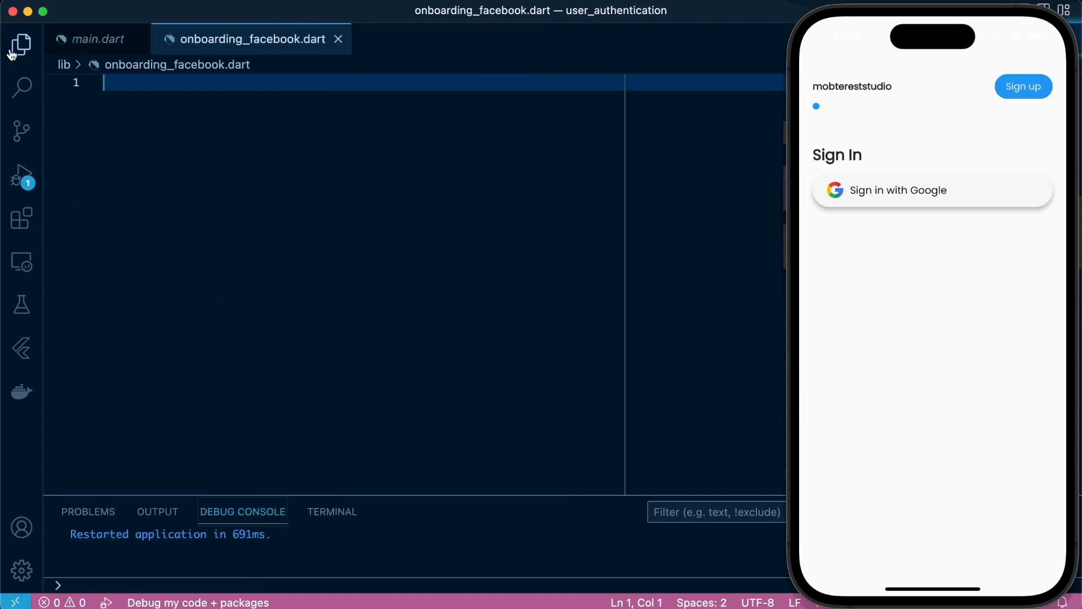
text(stf)
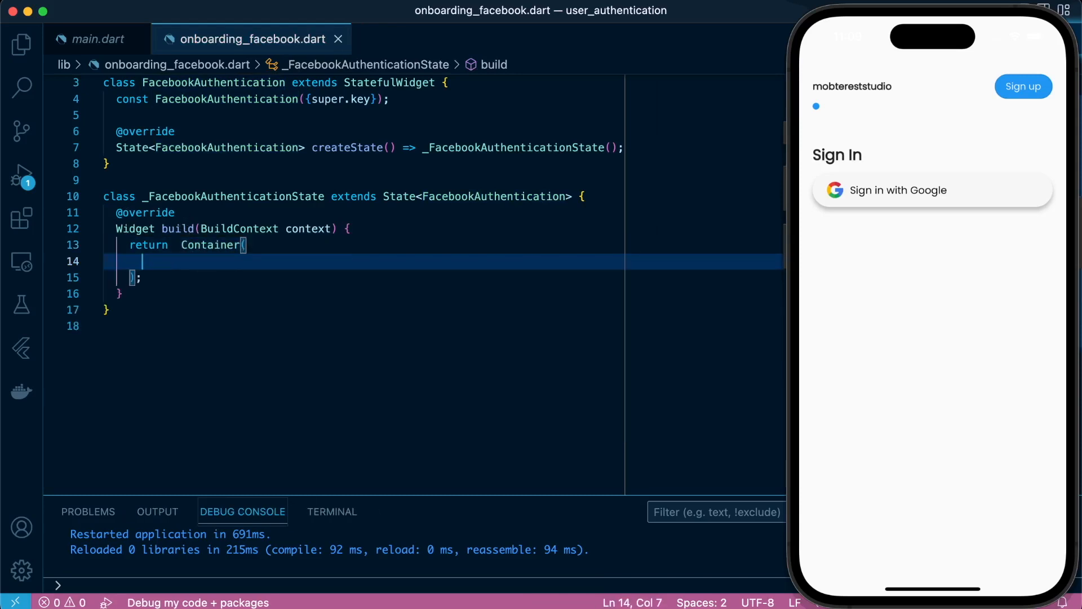
- Give the widget a full-width Facebook SignInButton in a 60-high Container, then open onboarding.dart to add it
text(child: SignInButton(buttonType: B),)
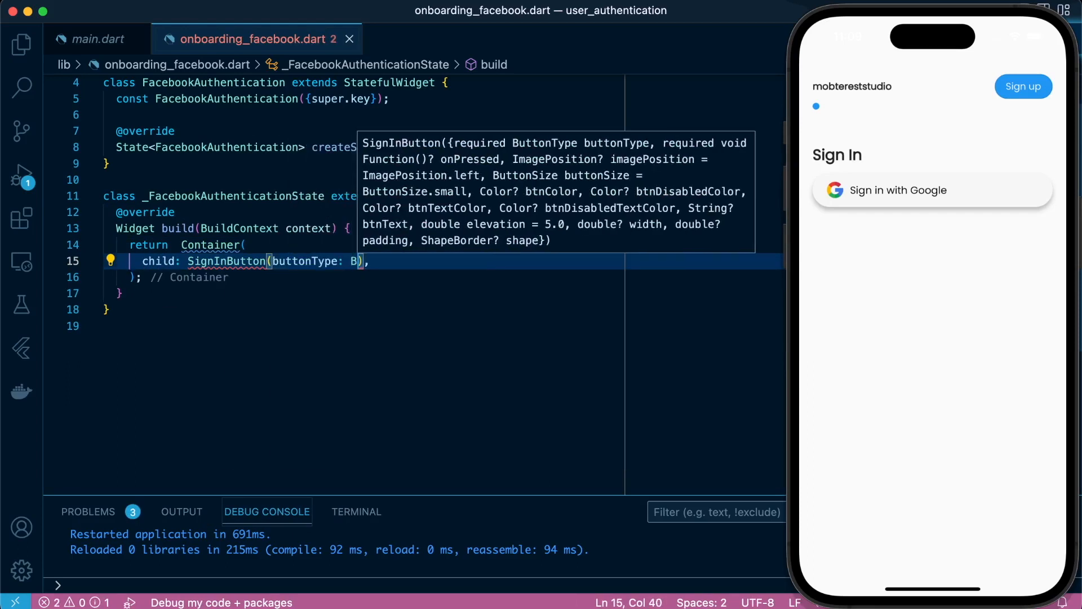
text(uttonType.facebook)
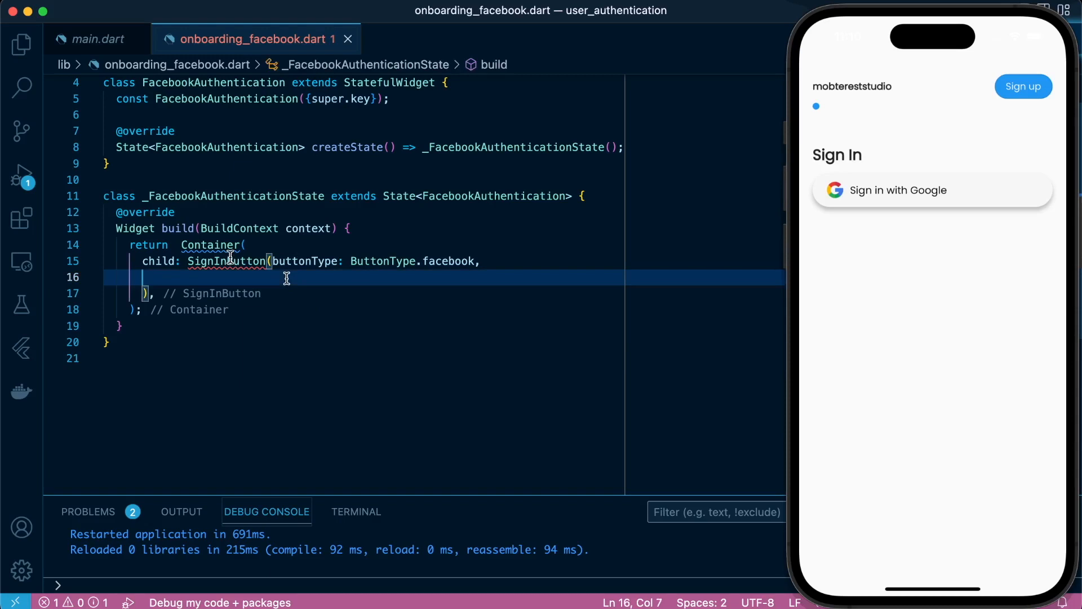
text(width:  MediaQuery.of(context),)
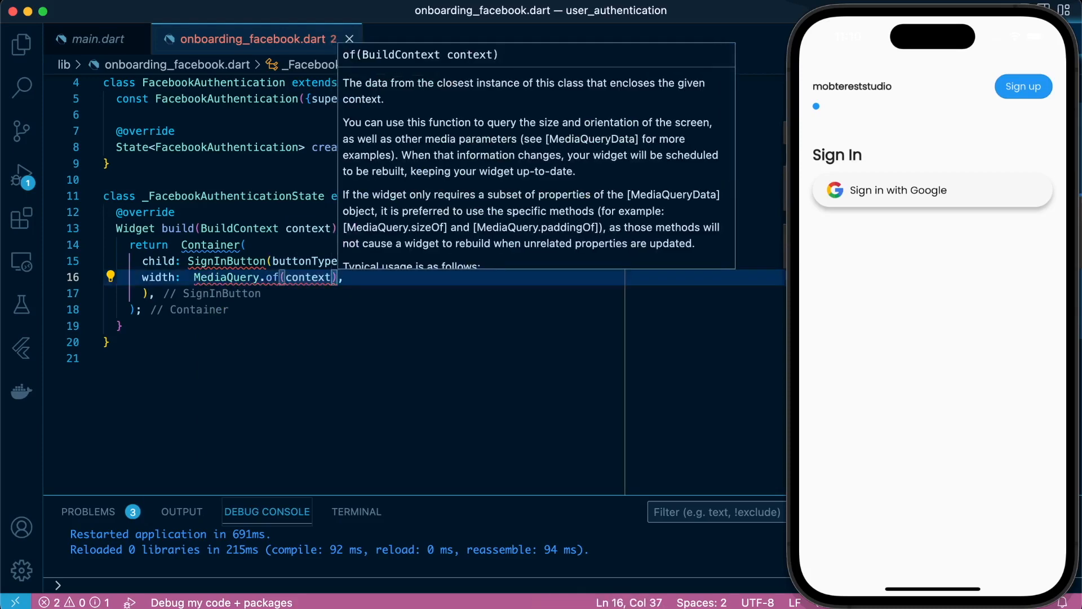
text(.size.width)
text(onPressed: () {},)
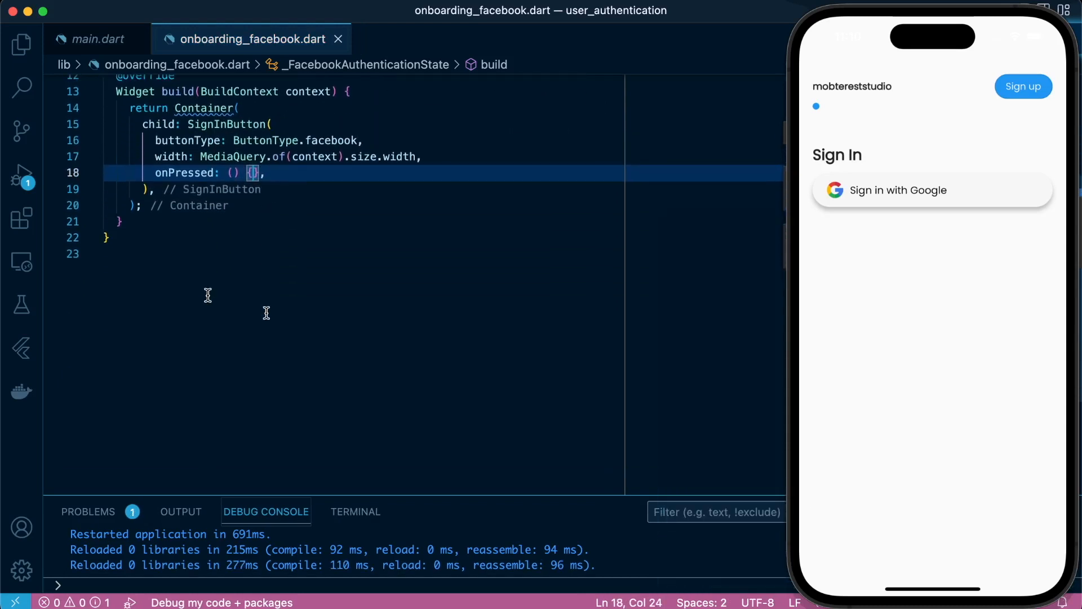
key(enter)
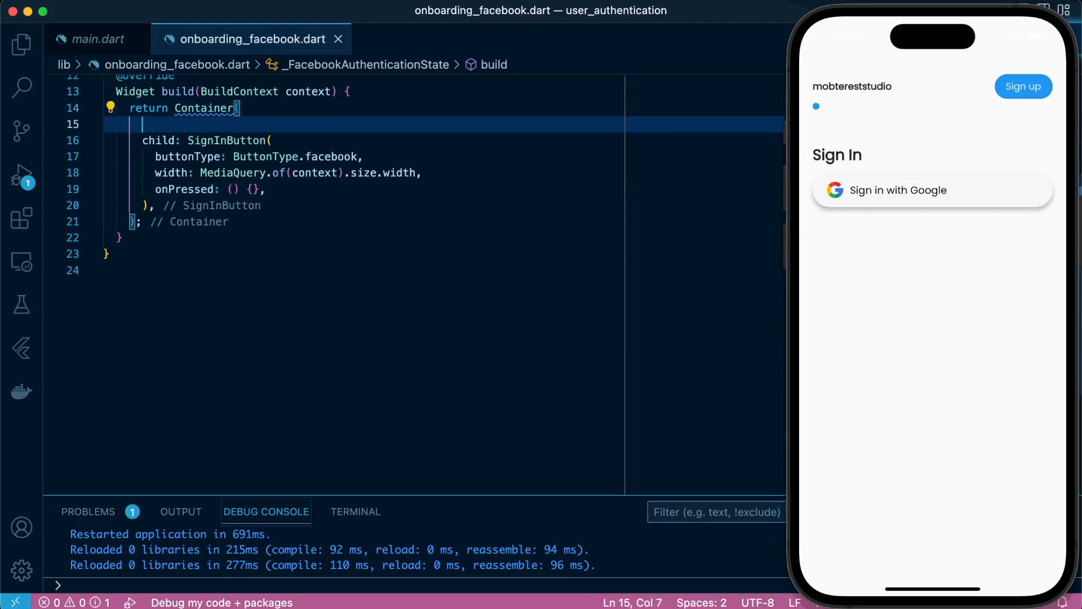
text(height: 60,)
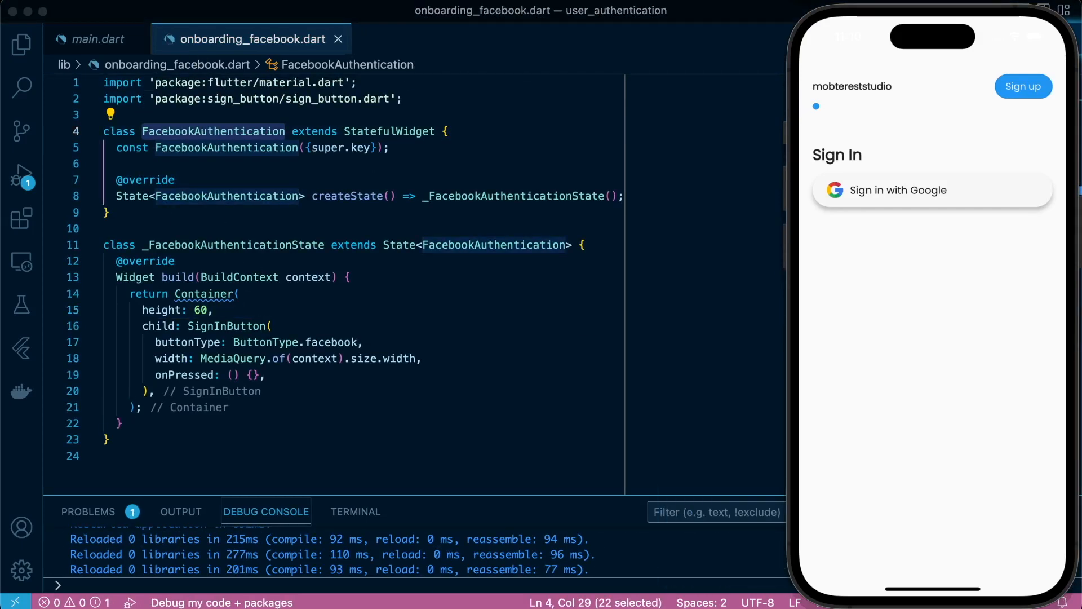
click(93, 39)
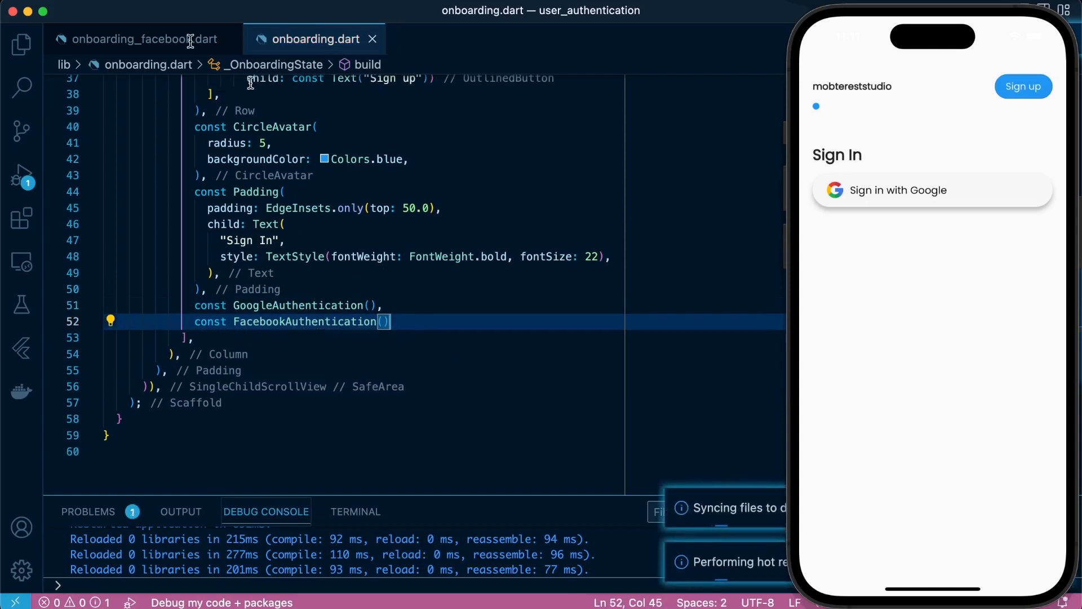
- Add padding EdgeInsets.only(top: 10) to the Facebook button's Container
click(136, 39)
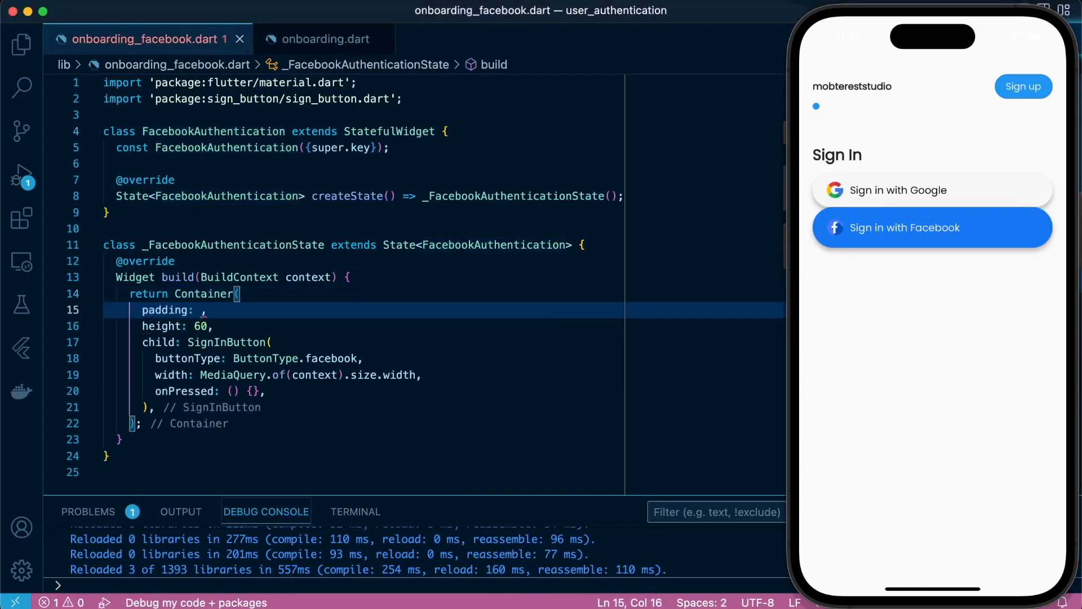
text(EdgeInsets.only())
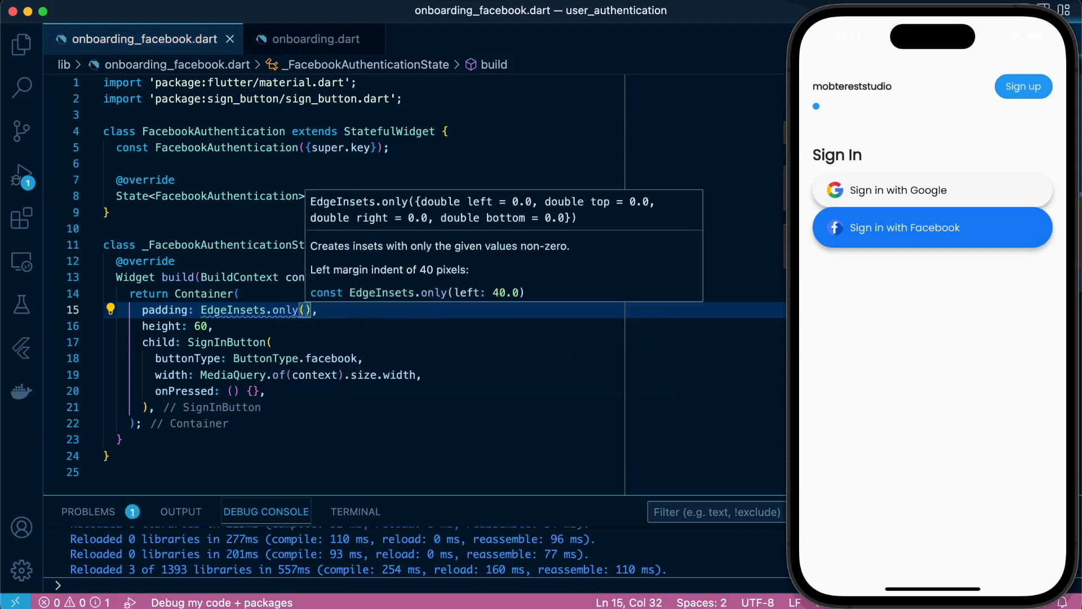
text(top: 10)
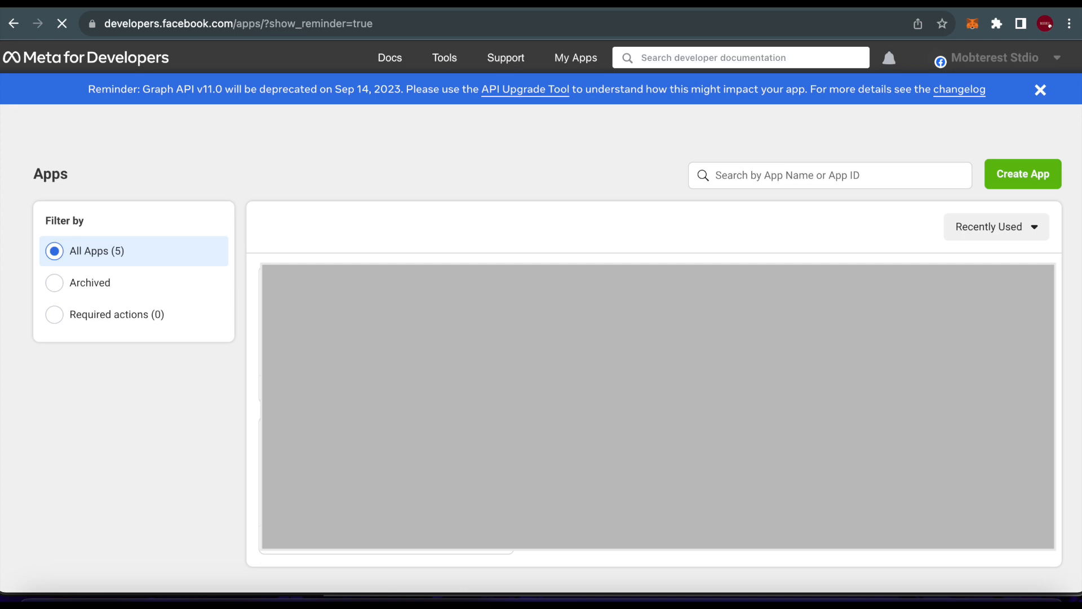
- Create a Facebook-login Meta app named 'uservauthentication app'
click(1022, 173)
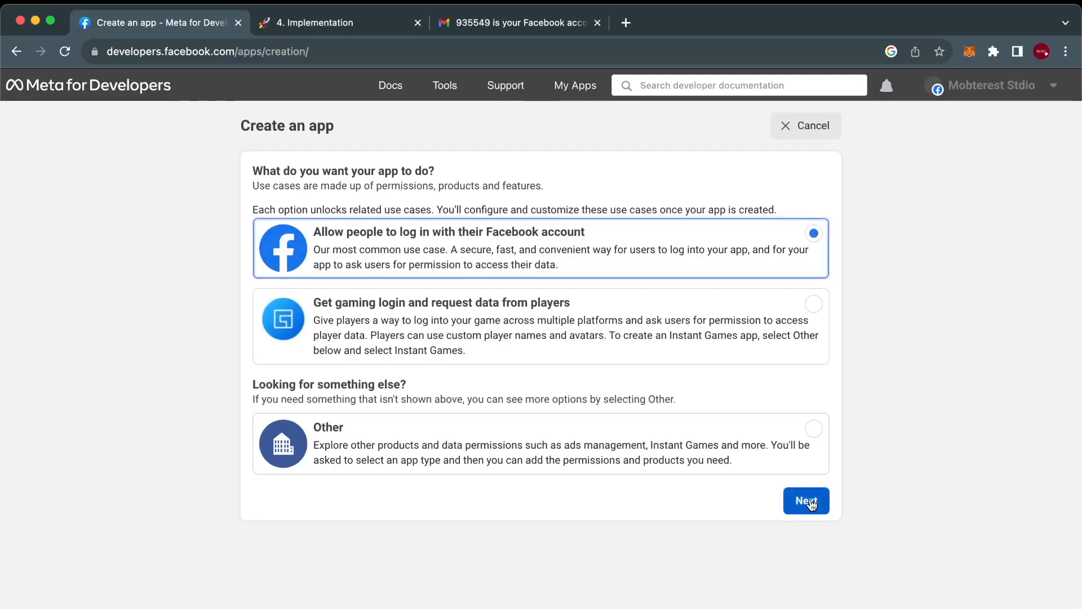
click(806, 501)
text(userauthentication app)
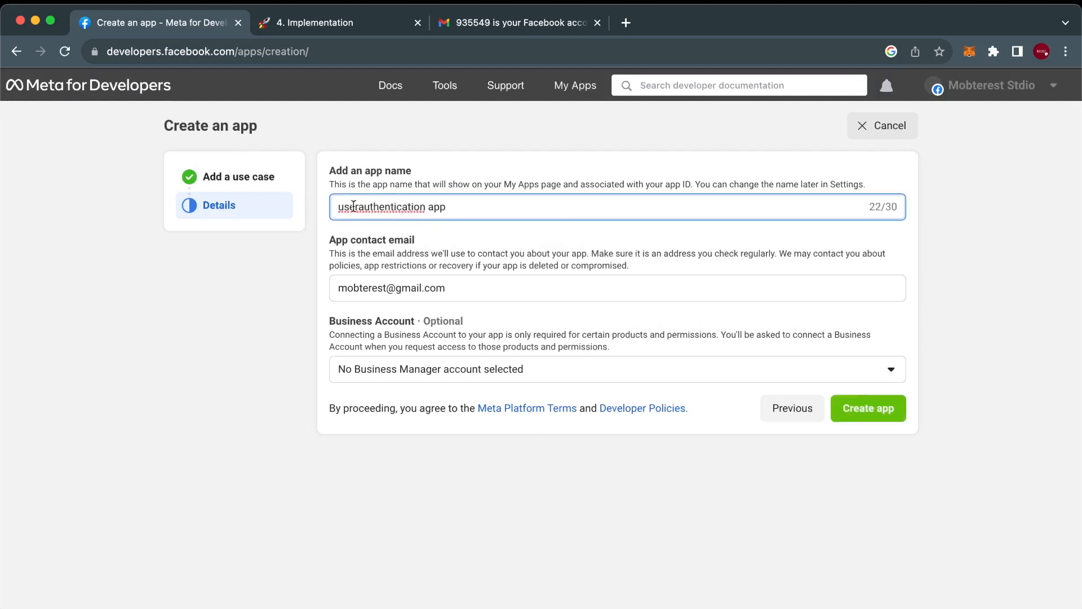
text(v)
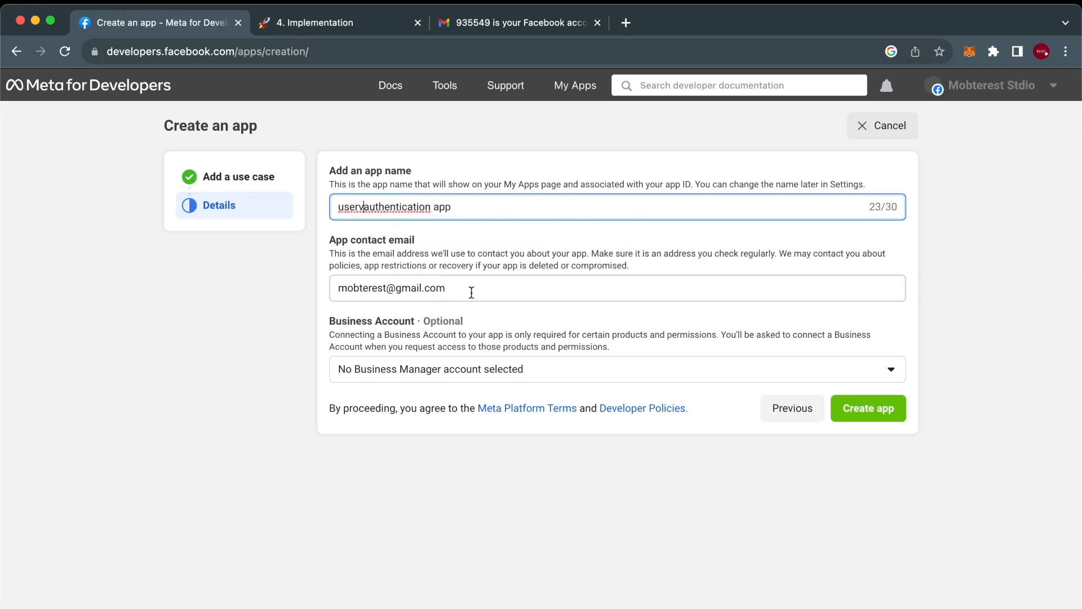
click(867, 408)
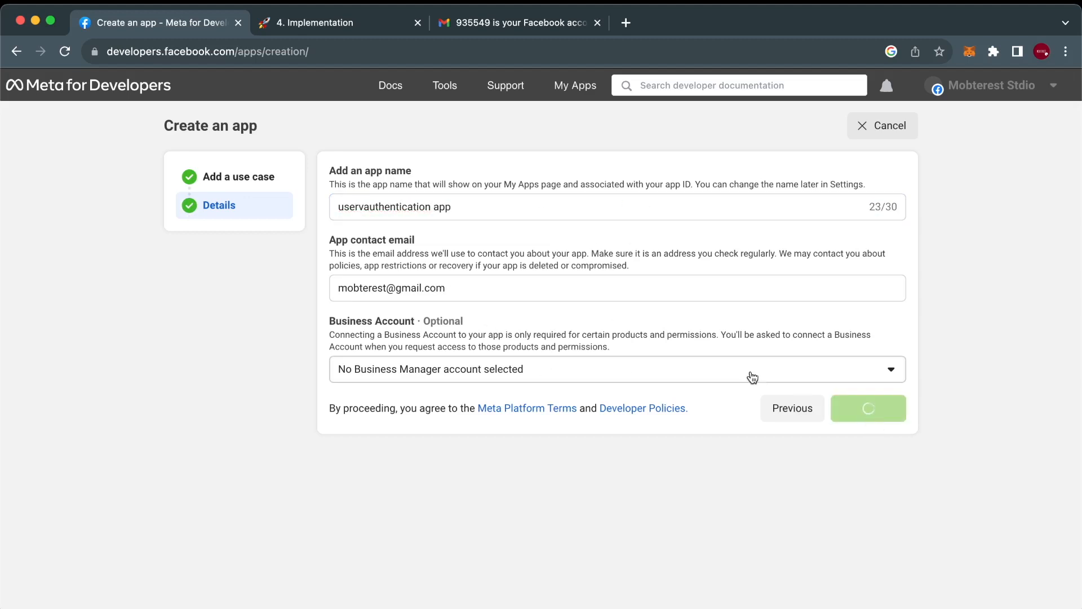
click(868, 408)
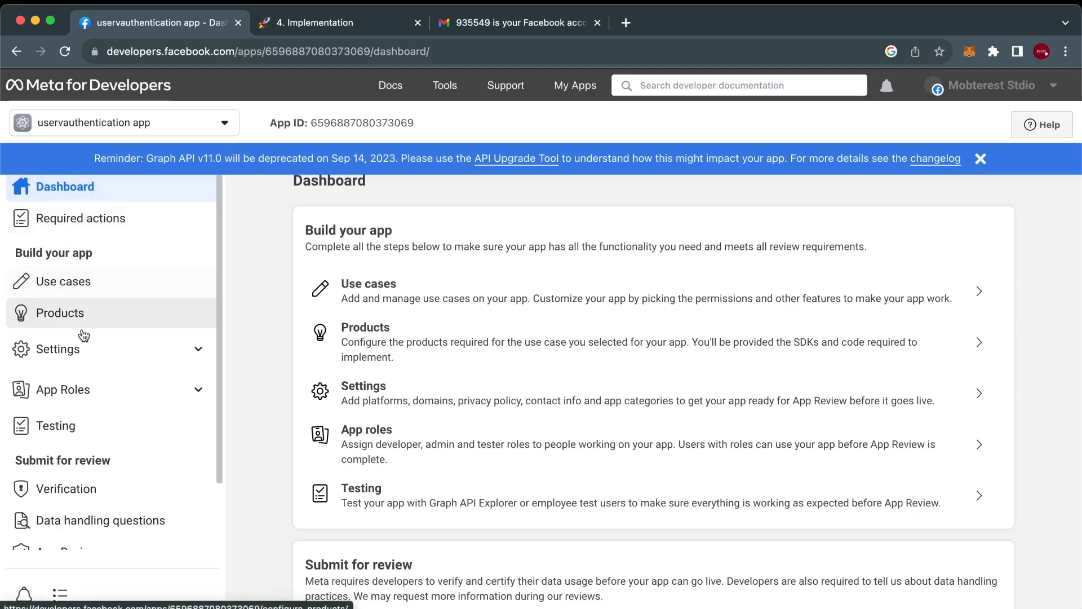
- Open the Meta app's Settings > Basic page showing the App ID and App secret
click(58, 349)
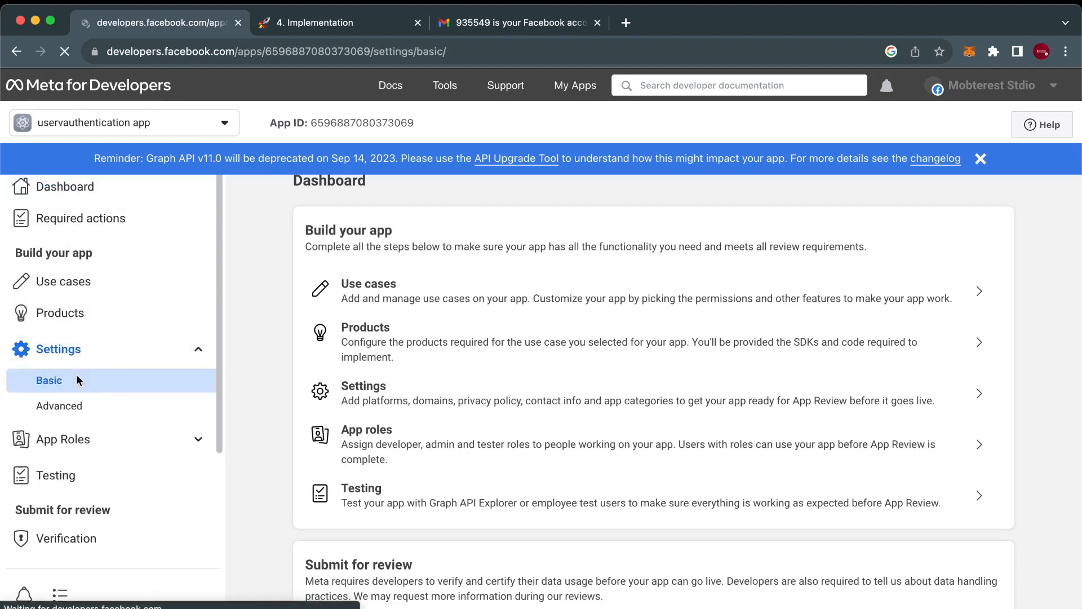
click(49, 380)
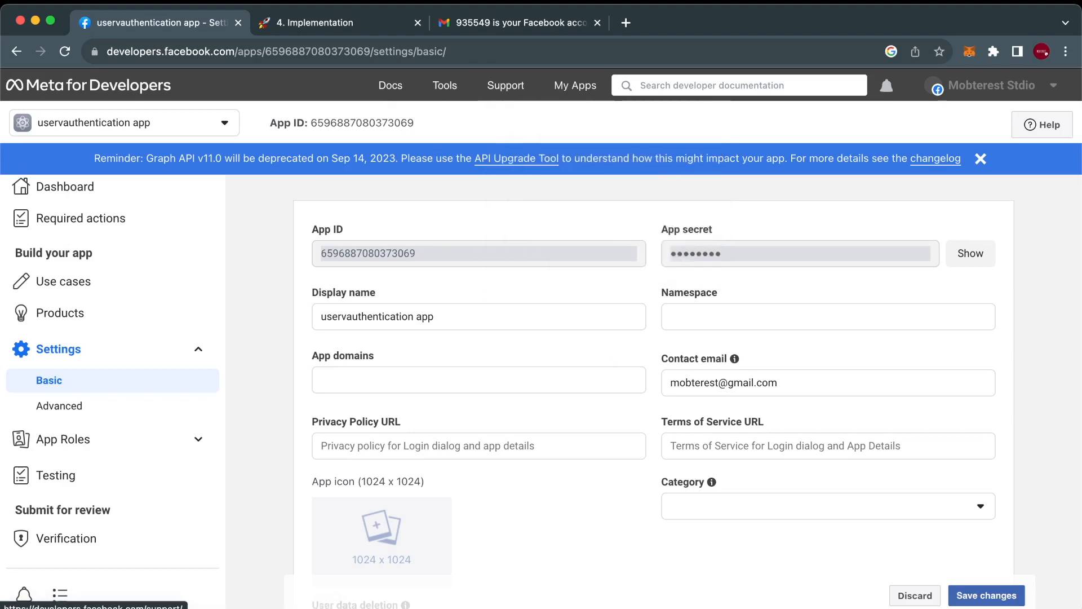
click(338, 22)
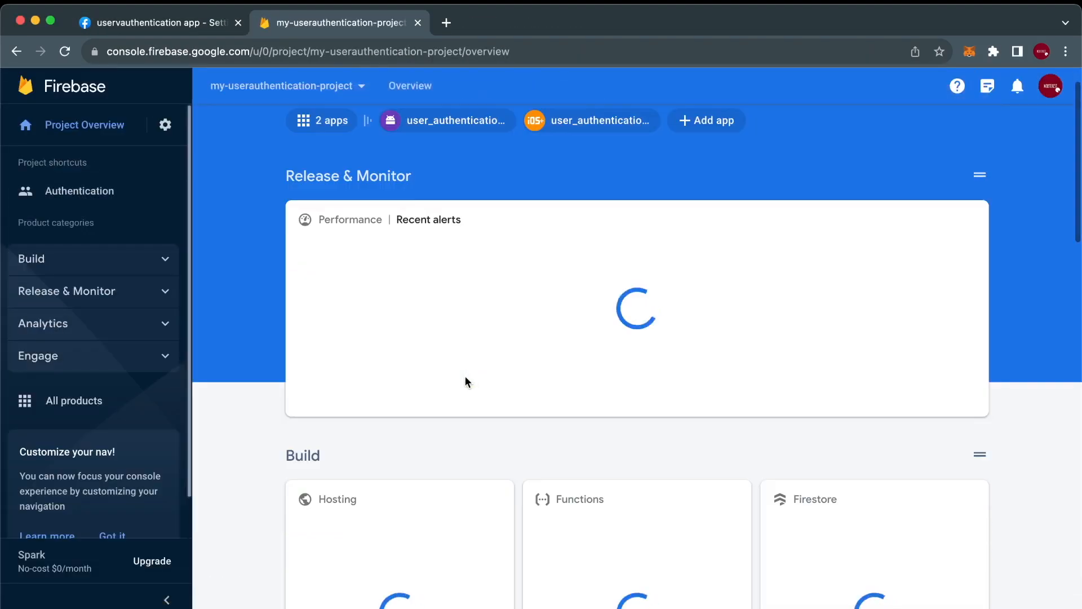
- Add Facebook as a Firebase sign-in provider using the Meta App ID and secret, and save
click(79, 191)
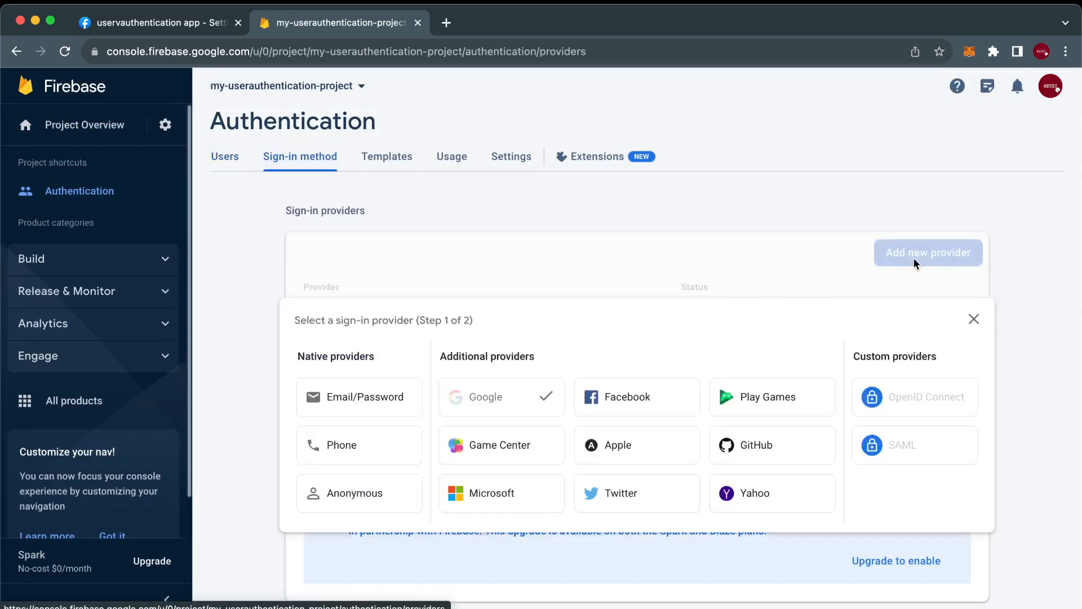
click(621, 396)
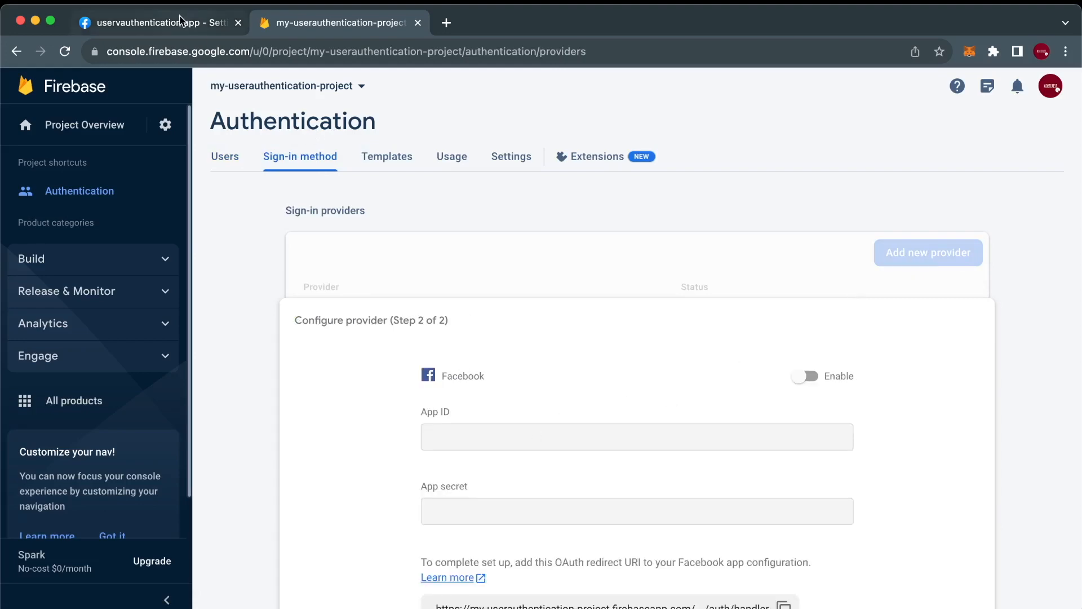
click(154, 22)
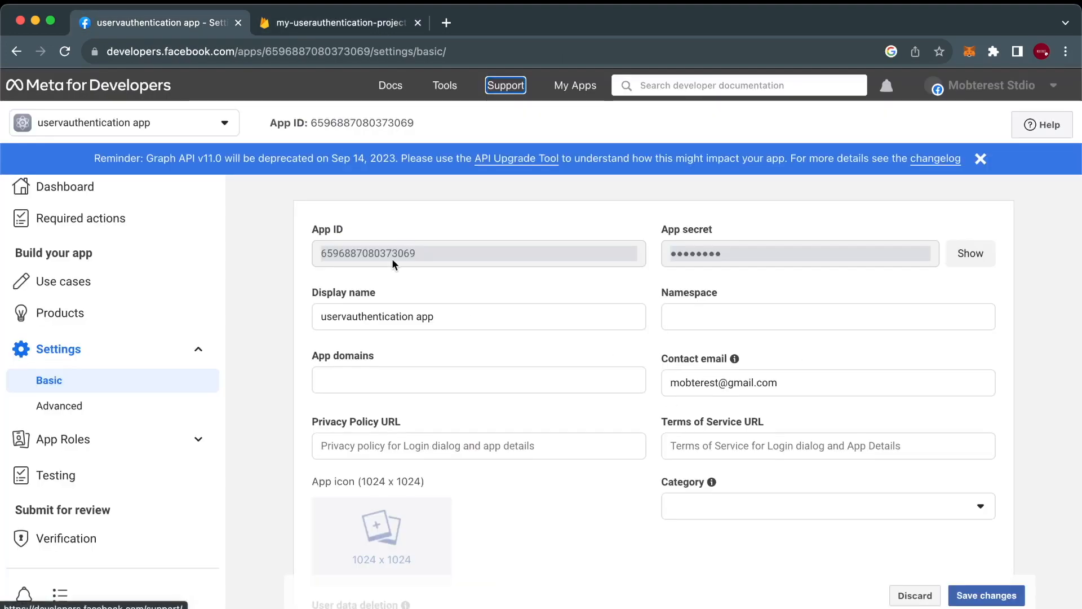
click(338, 22)
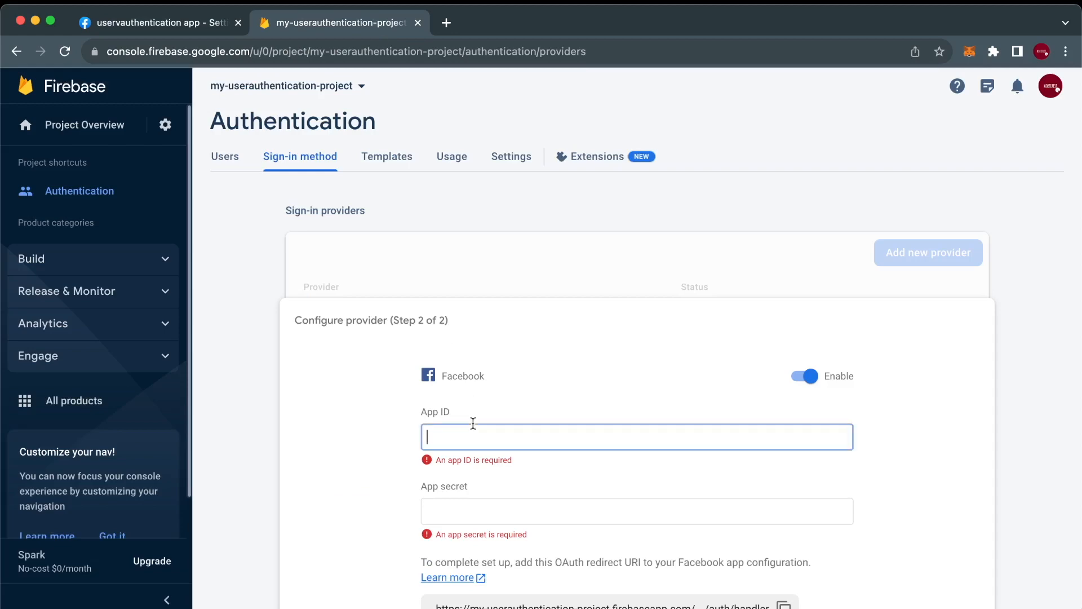
click(159, 22)
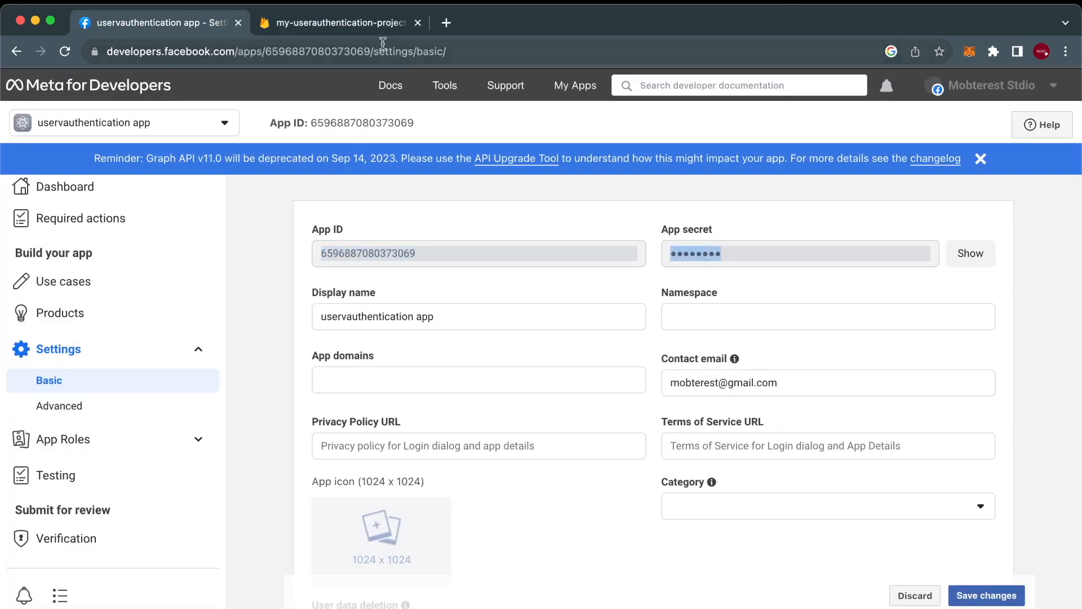
click(338, 22)
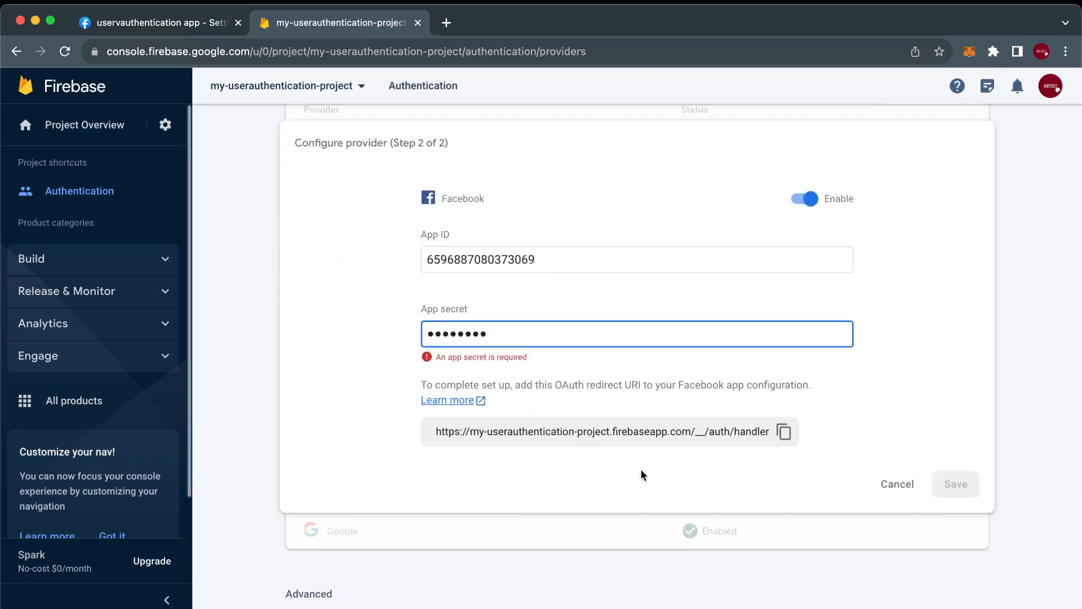
click(782, 432)
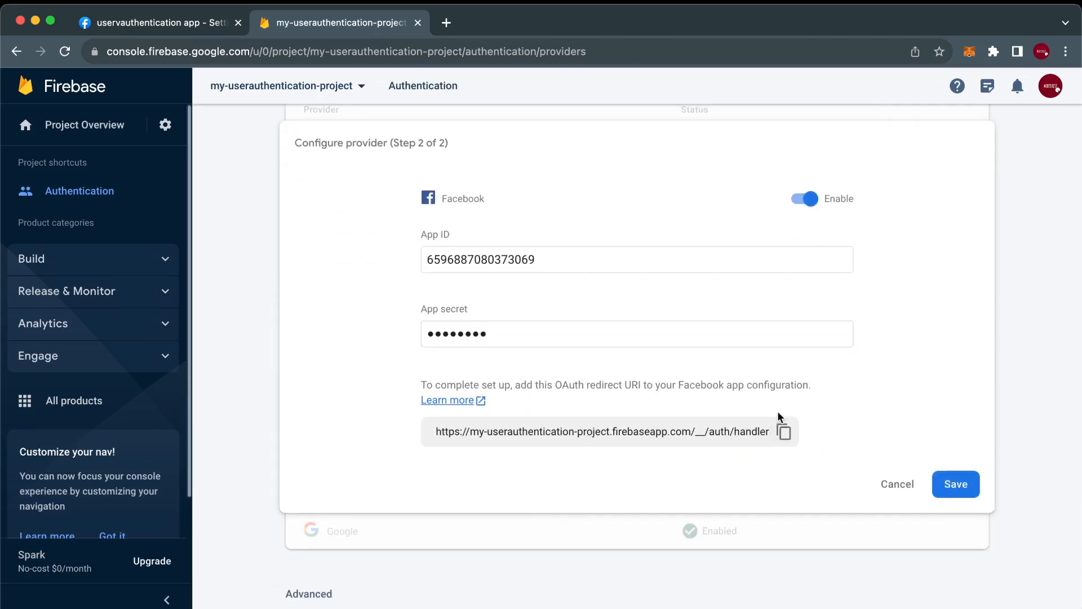
mouse_move(898, 481)
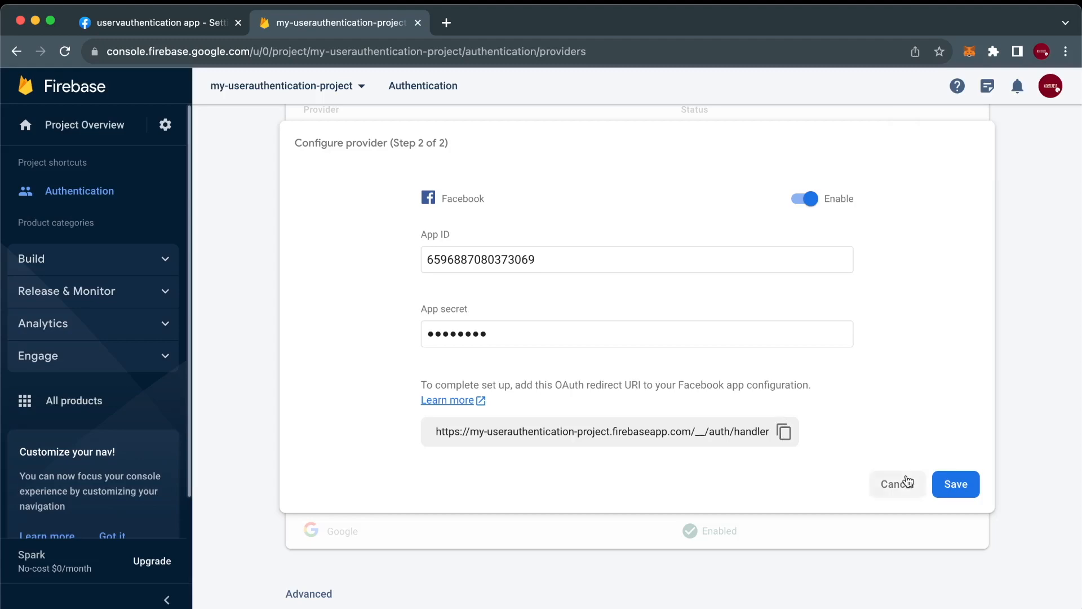
click(955, 483)
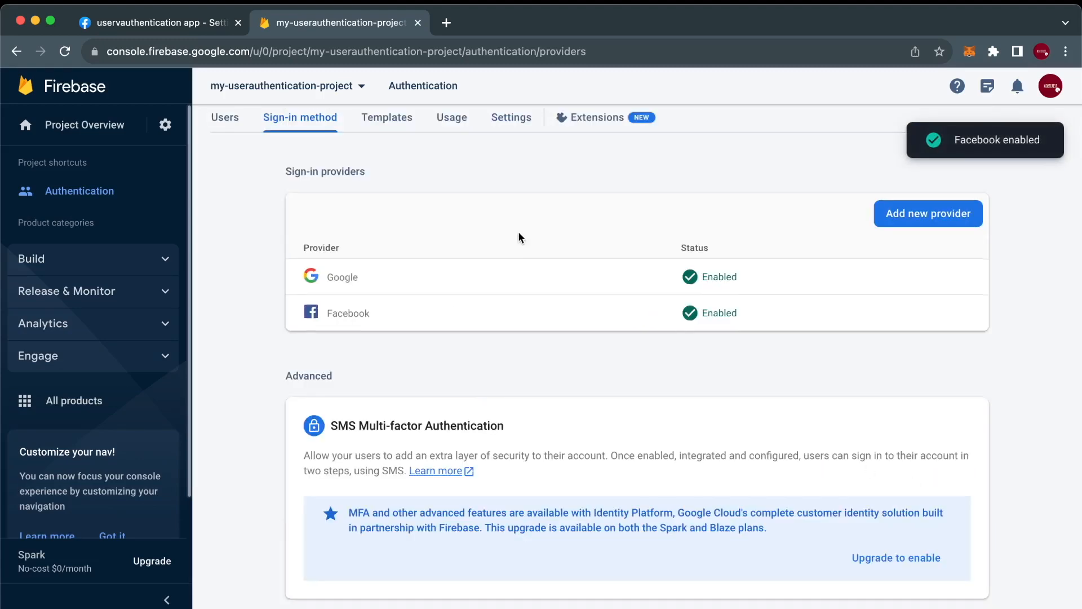
- Add the Firebase auth handler URL to Facebook Login's Valid OAuth Redirect URIs and save
click(157, 21)
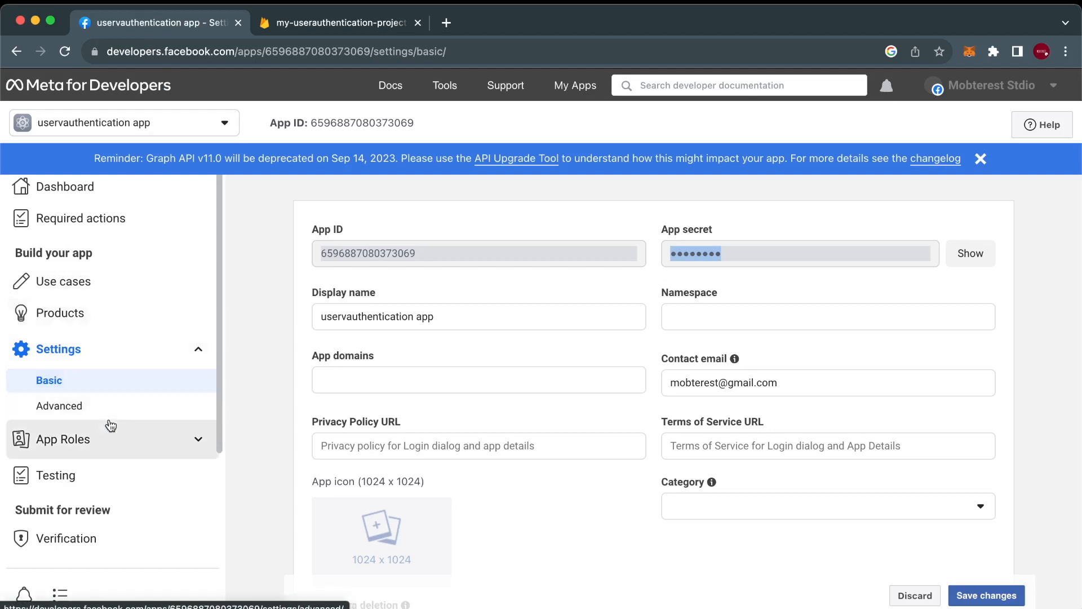
click(60, 313)
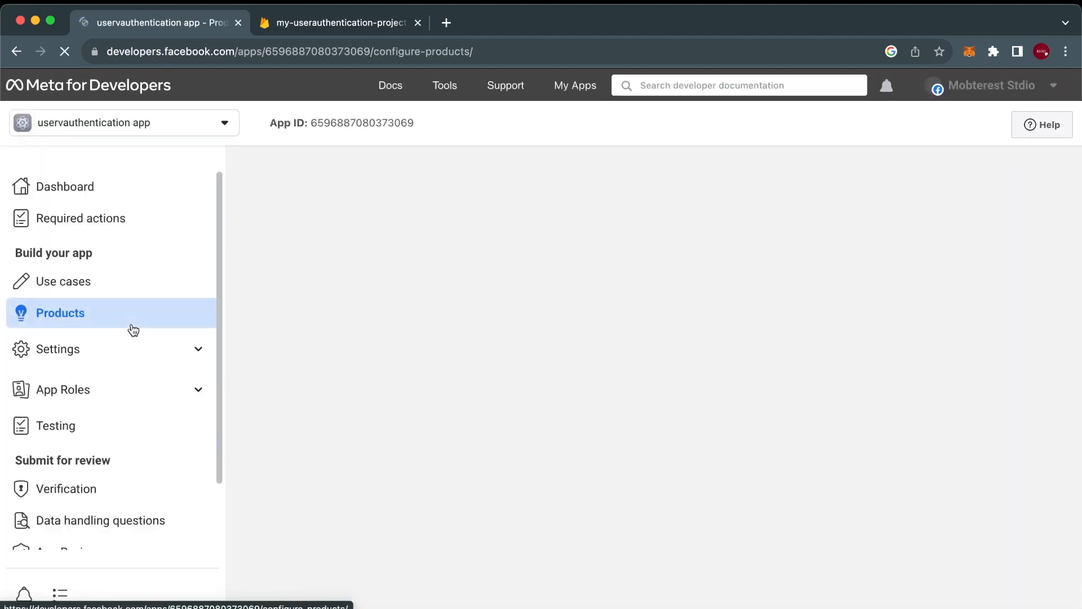
click(952, 330)
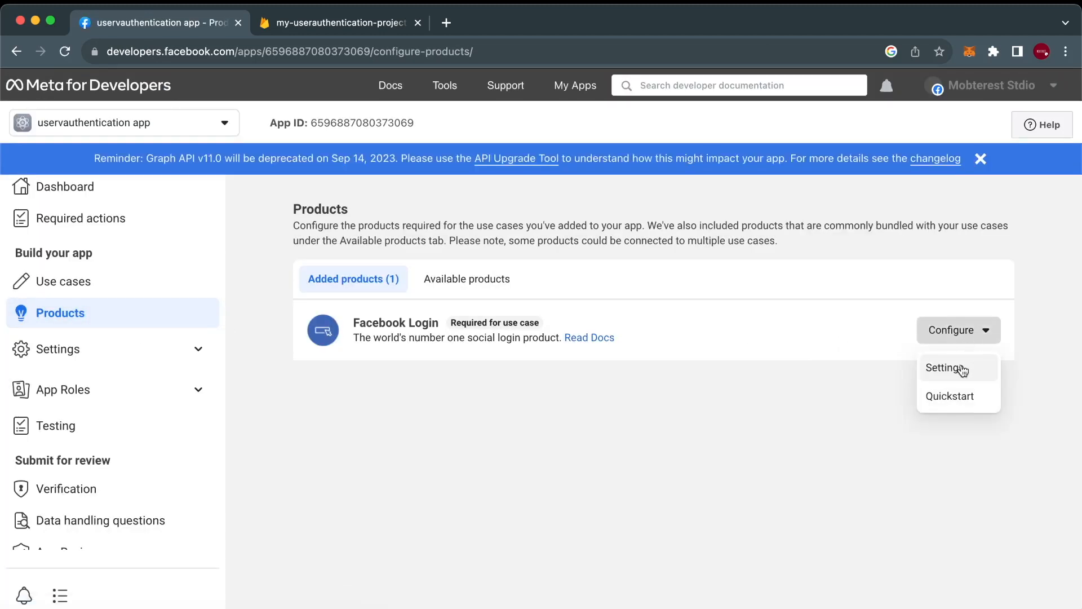
click(946, 367)
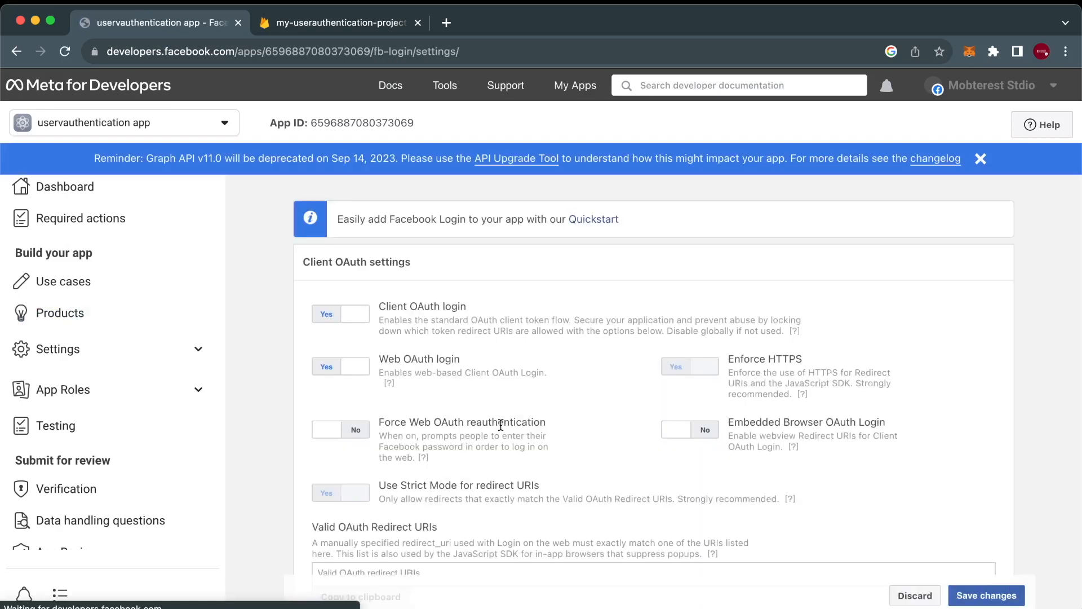
scroll(down, 3)
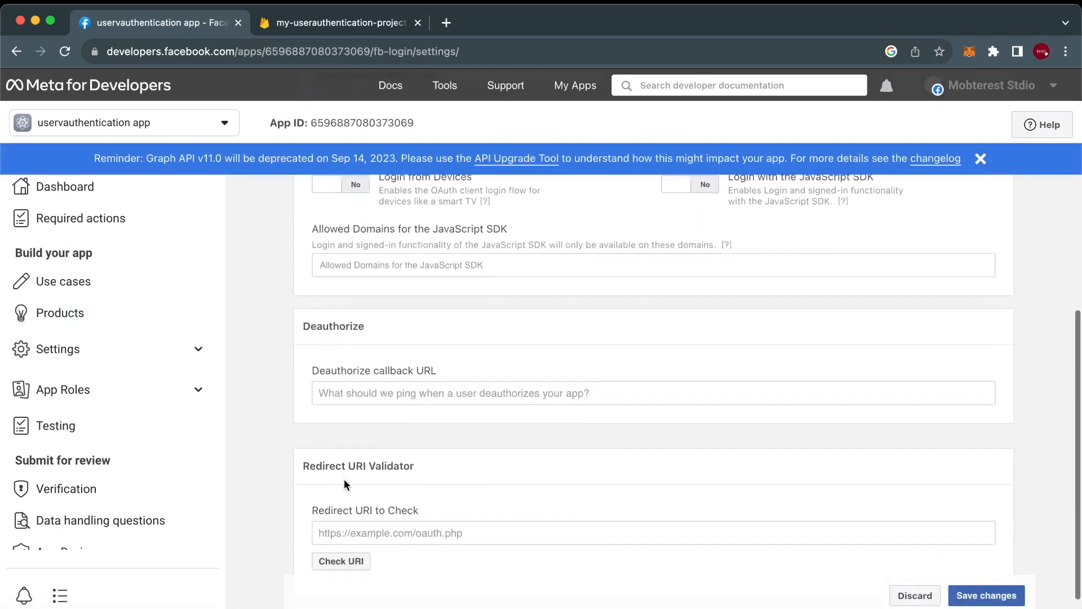
scroll(up, 3)
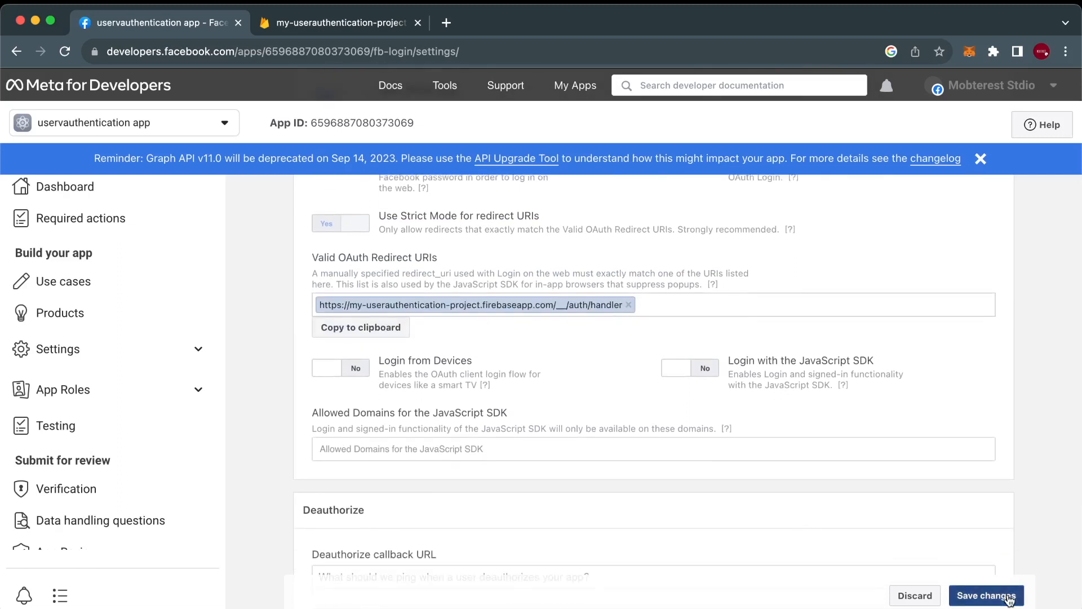
click(986, 595)
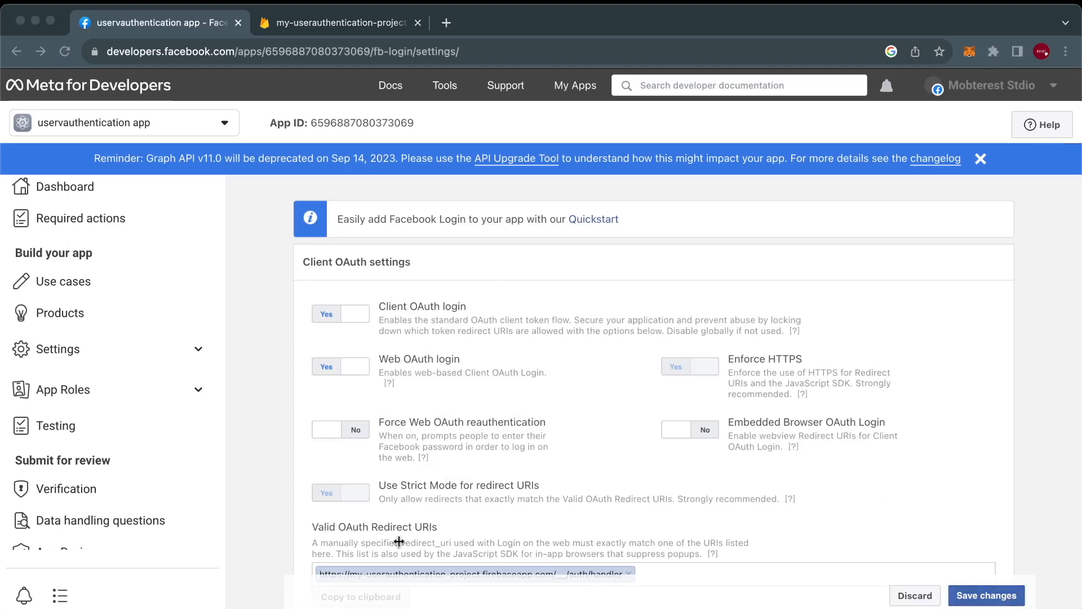
mouse_move(108, 430)
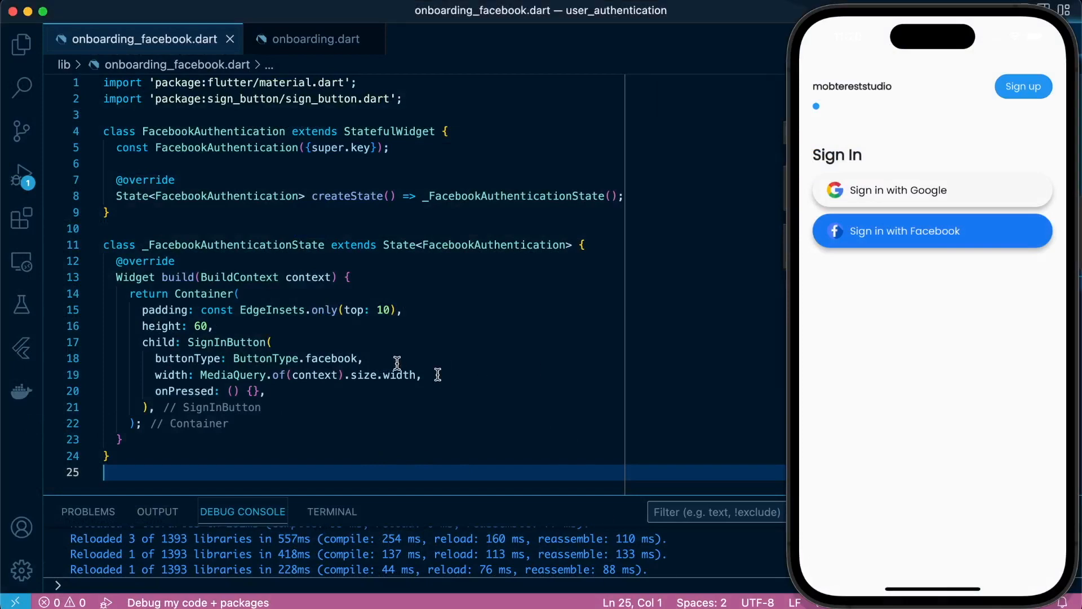
- Expand the ios folder in the Explorer to reach Runner's Info.plist
click(437, 375)
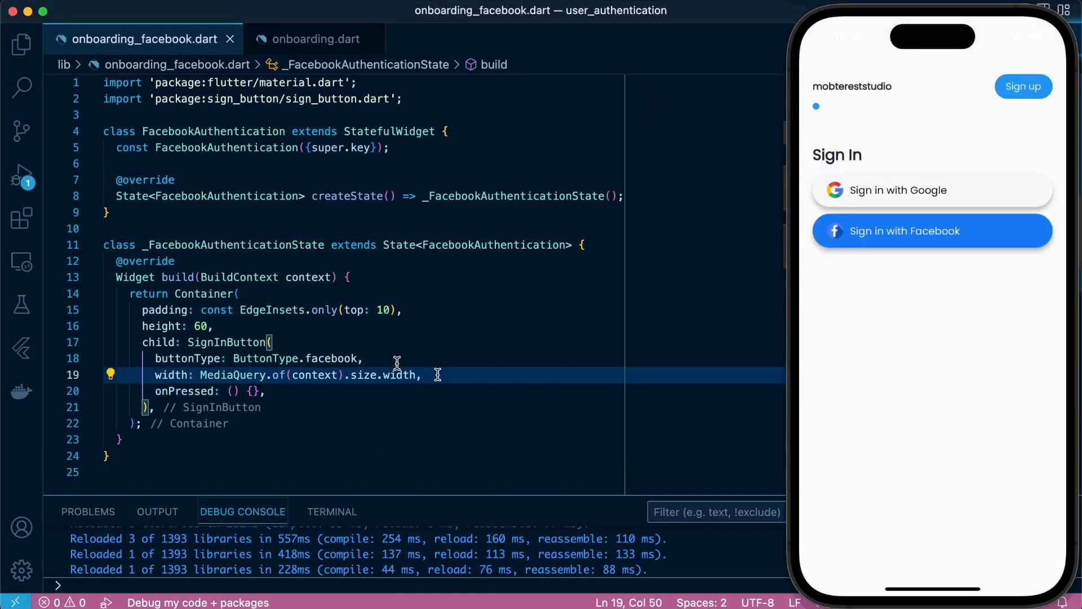
click(21, 44)
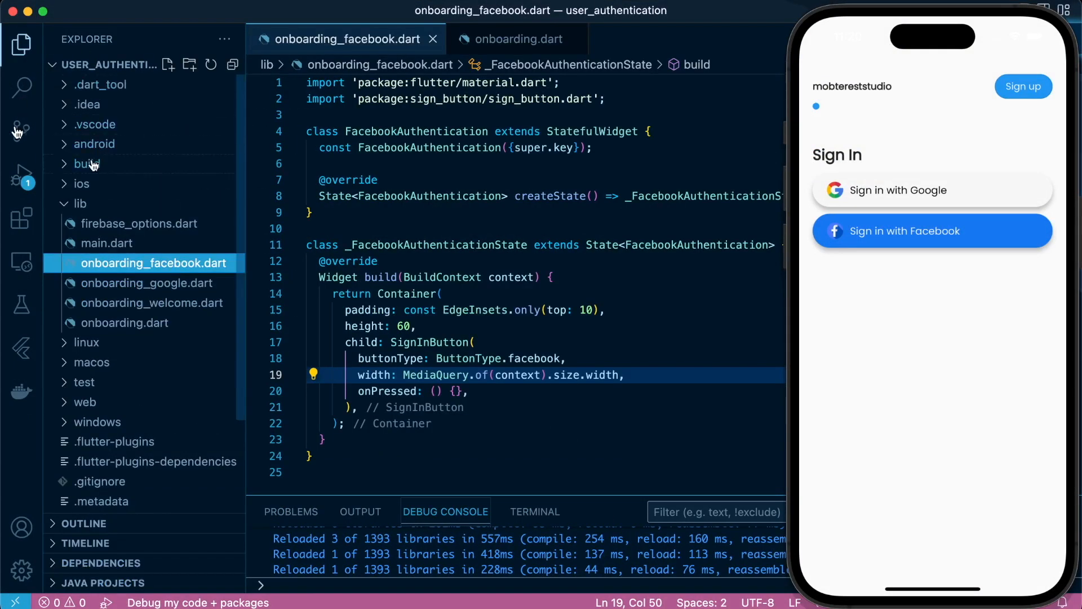
click(81, 184)
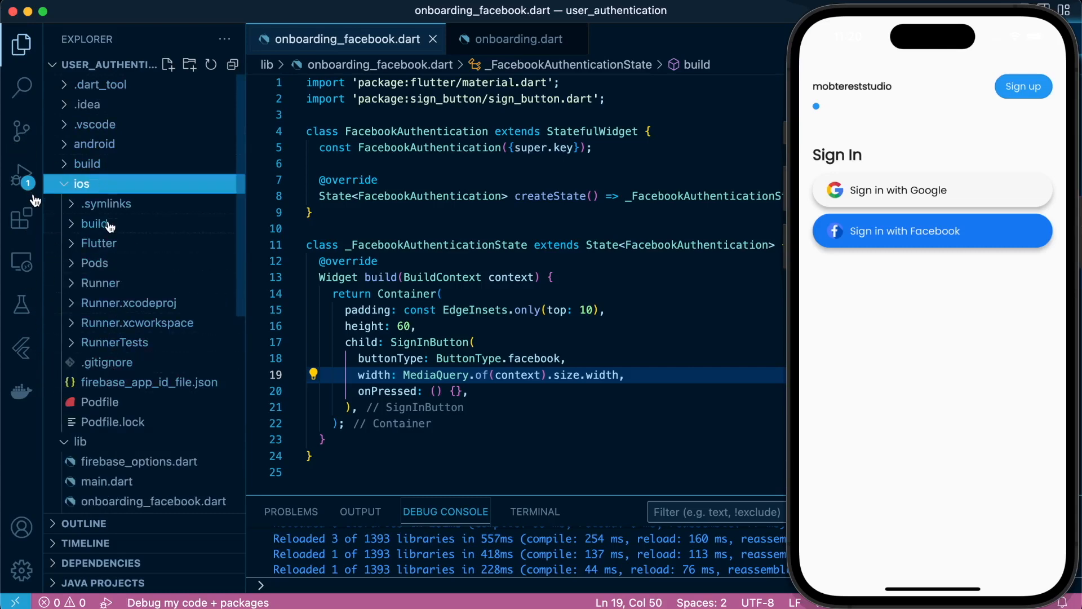
mouse_move(113, 293)
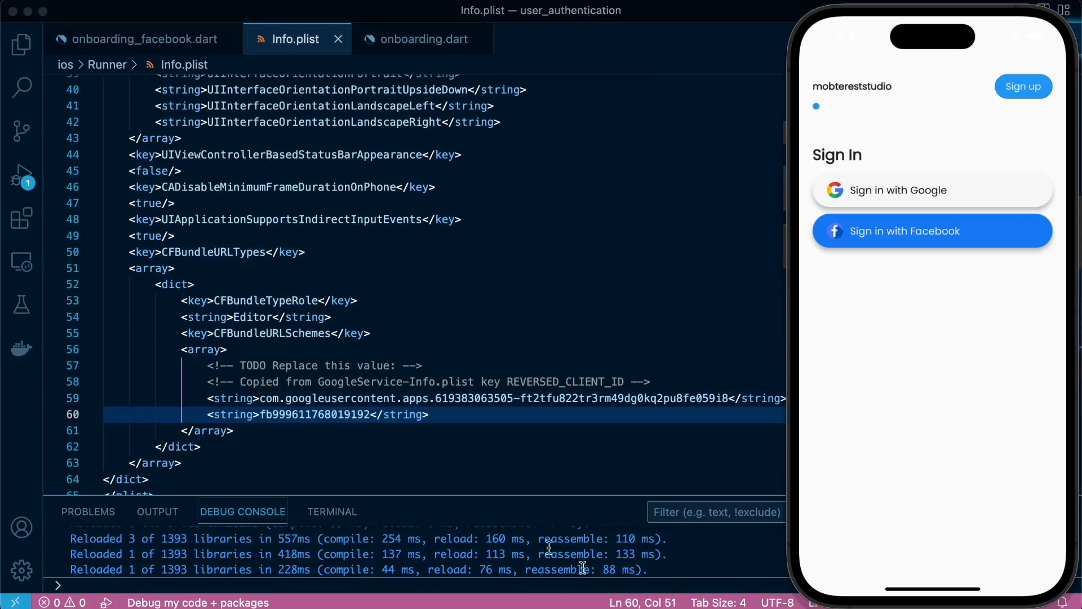
mouse_move(399, 364)
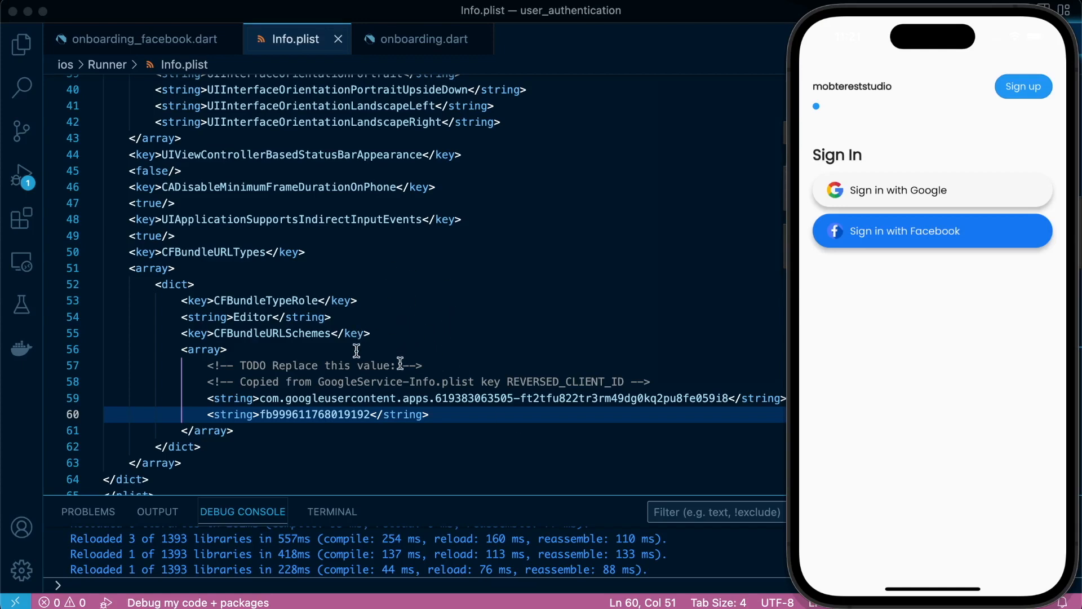
mouse_move(354, 350)
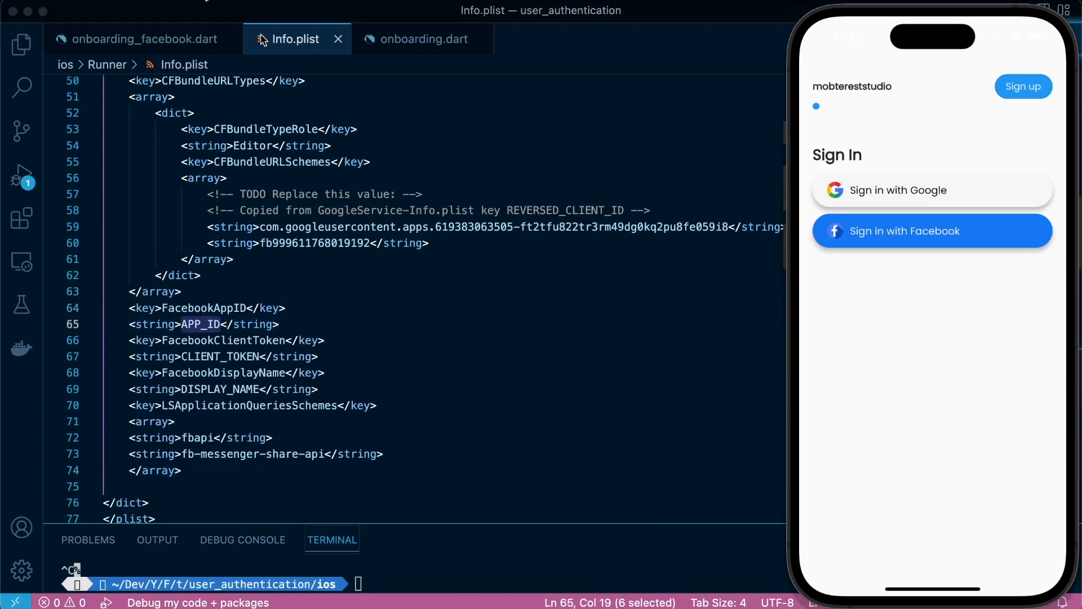
mouse_move(397, 254)
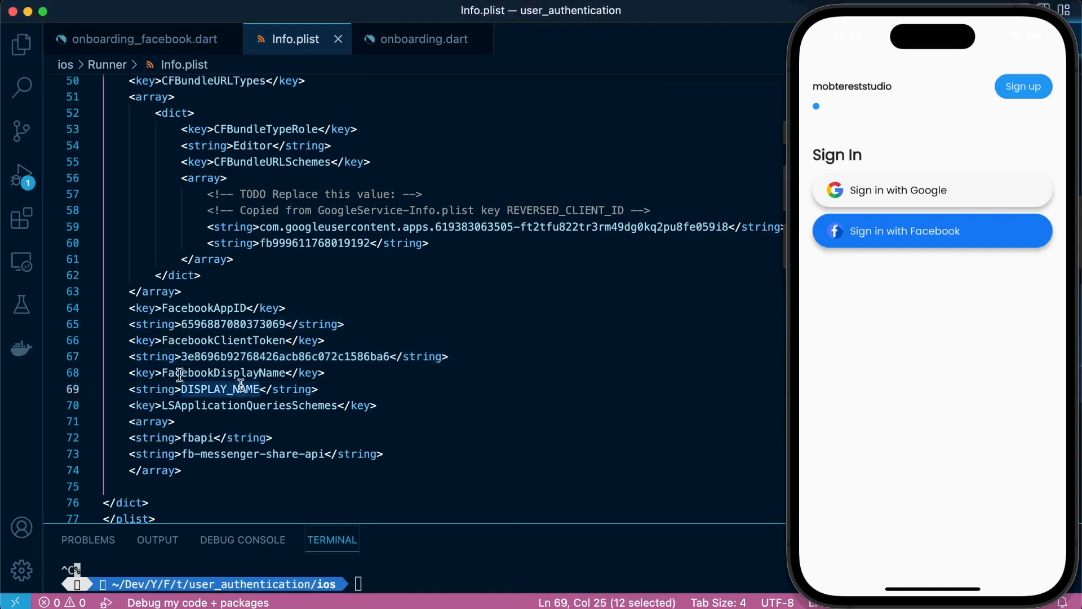
- Set the Info.plist display name to 'User Authentication App' and close the file
text(User)
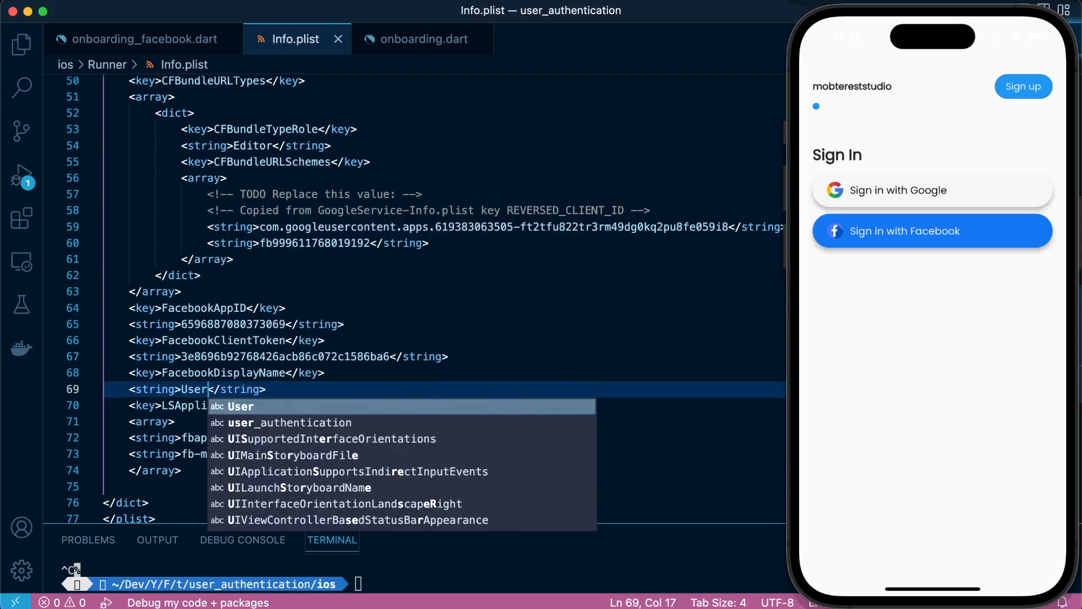
text(Authentication App)
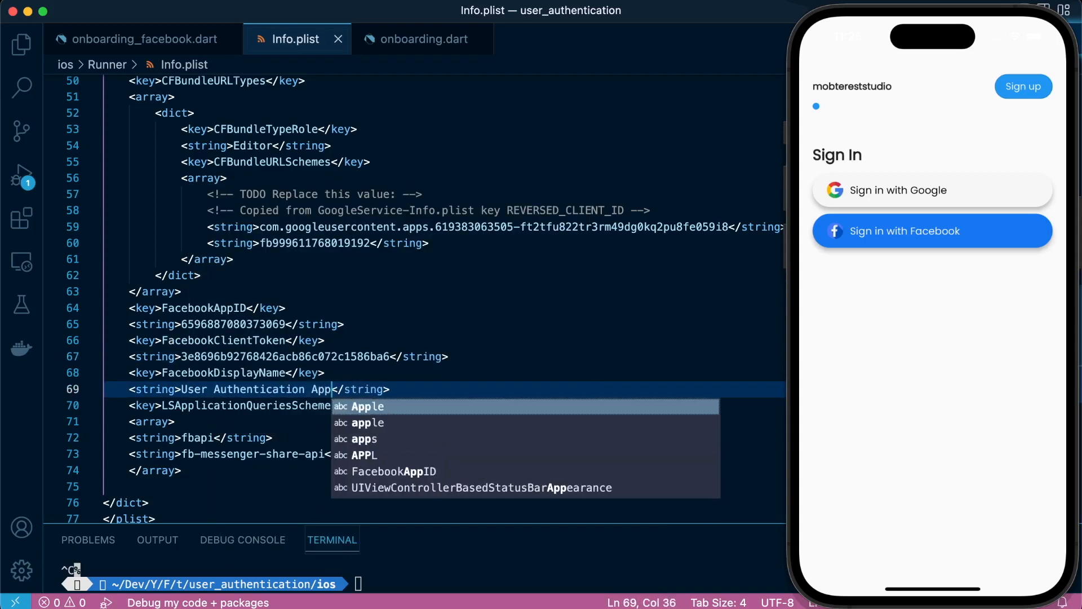
click(132, 39)
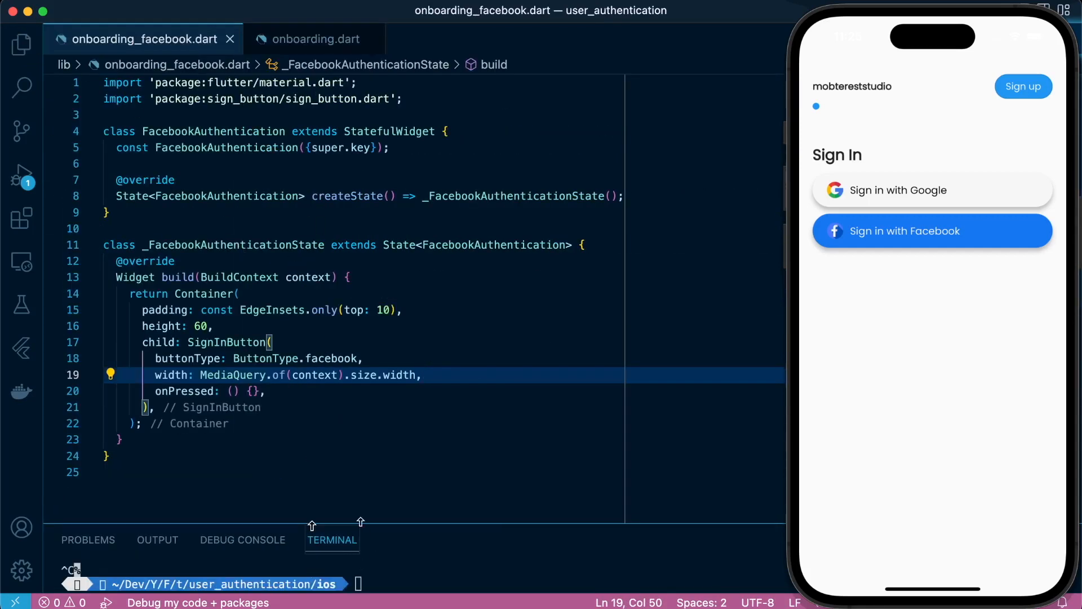
- Clear the terminal, import flutter_facebook_auth, and start a signInWithFacebook method
text(clear)
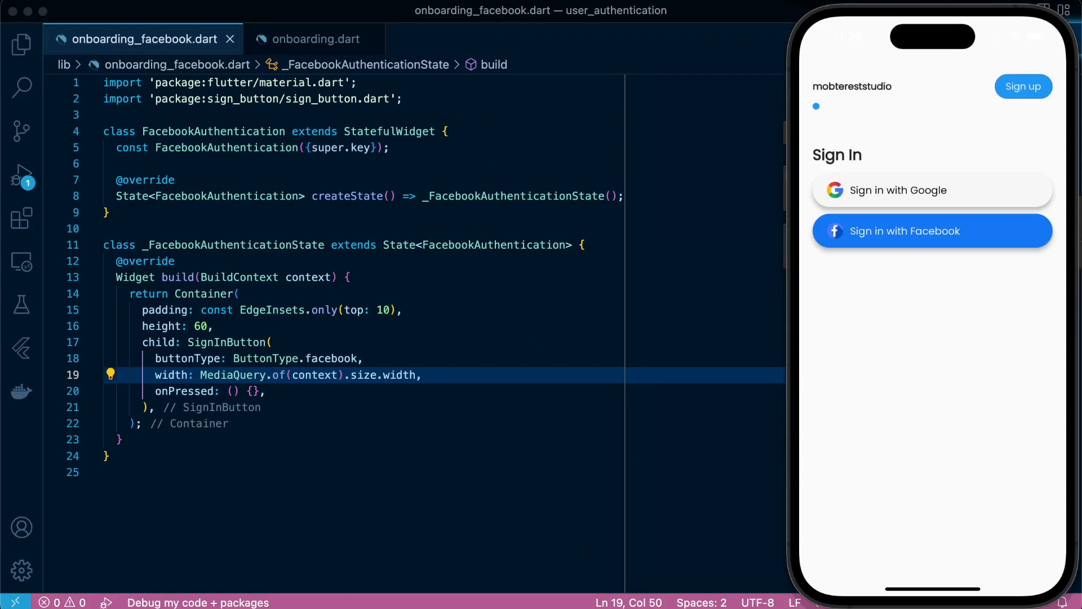
text(import 'package:';)
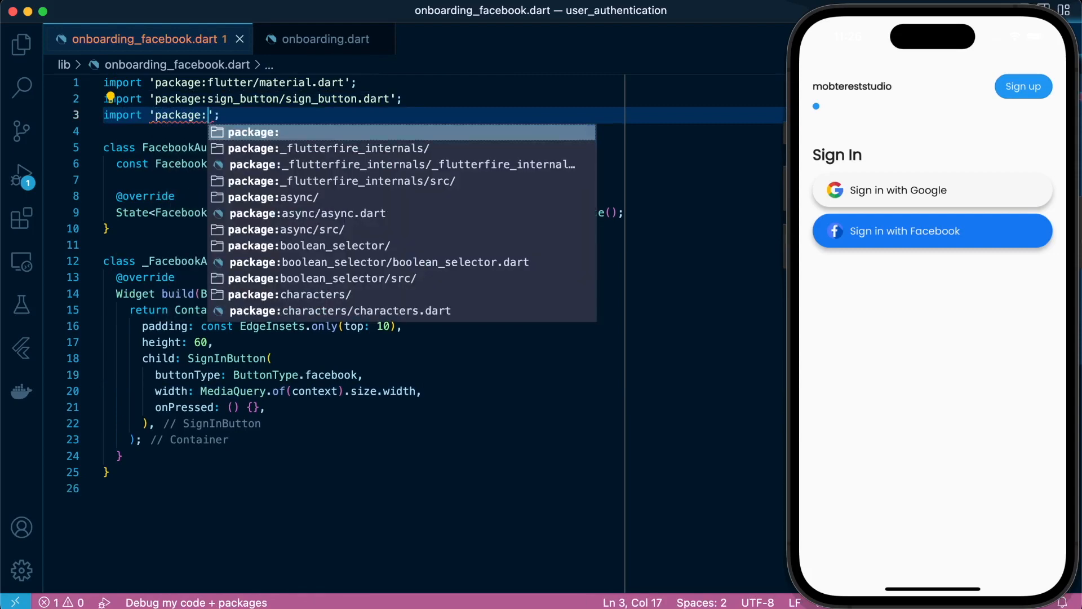
text(fl)
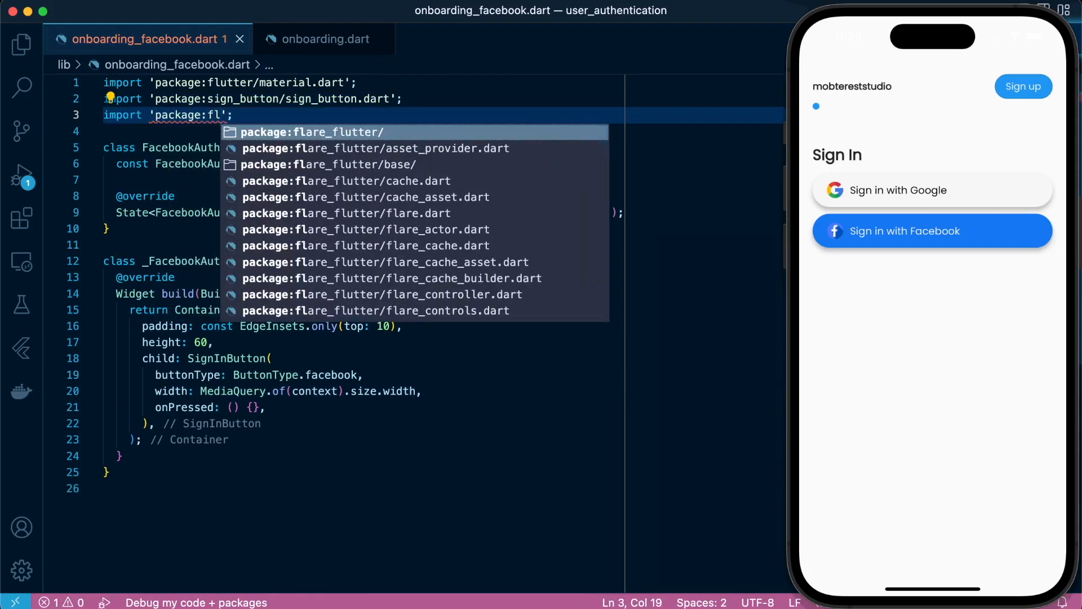
text(u)
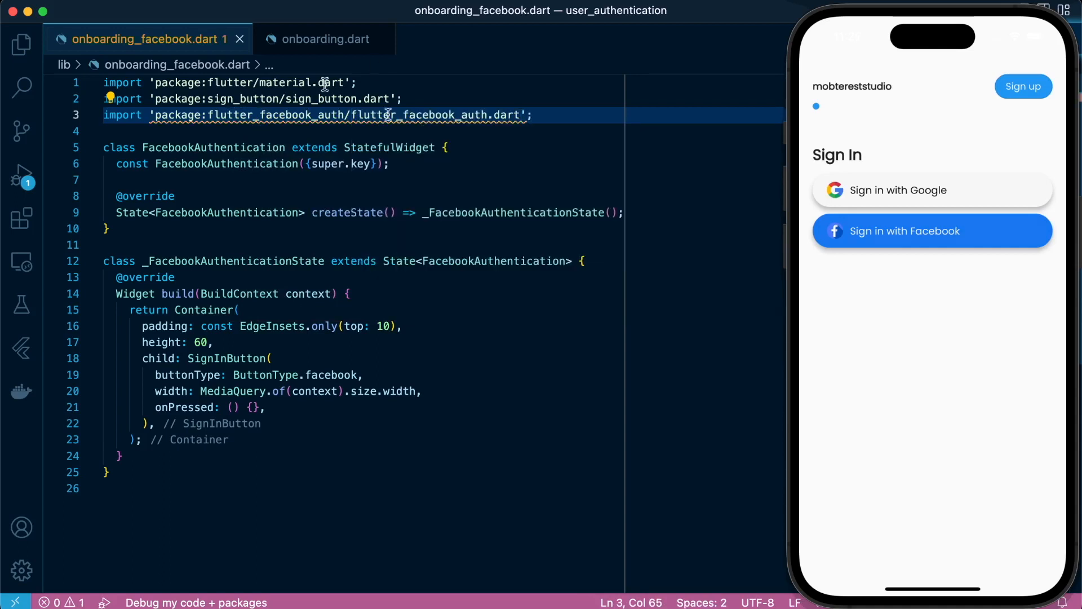
text(signInWithFa)
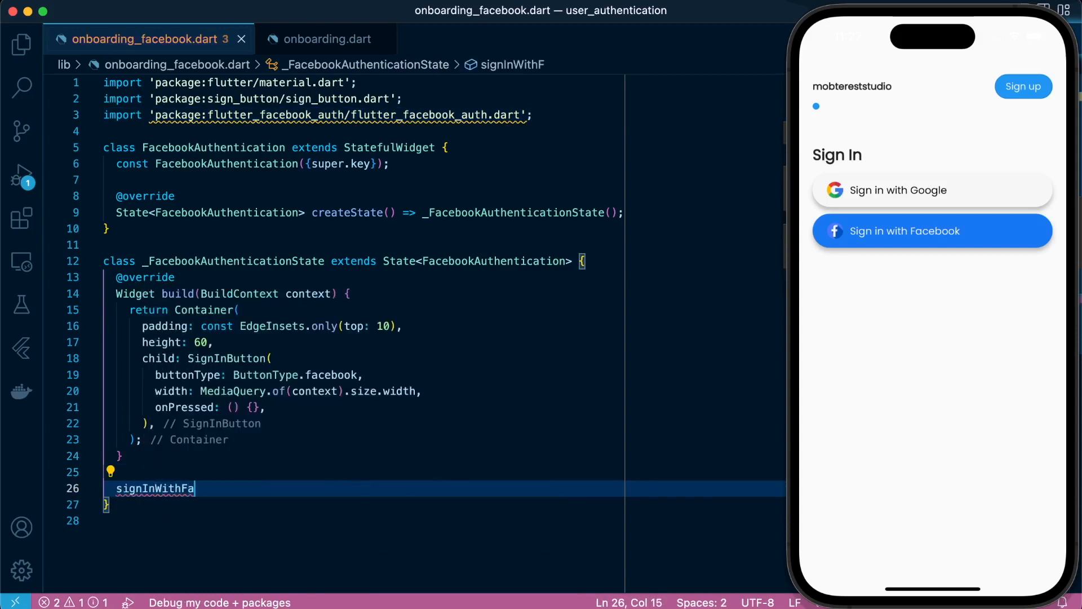
- In signInWithFacebook, await the Facebook login and build an OAuthCredential from its access token
text(cebook(){)
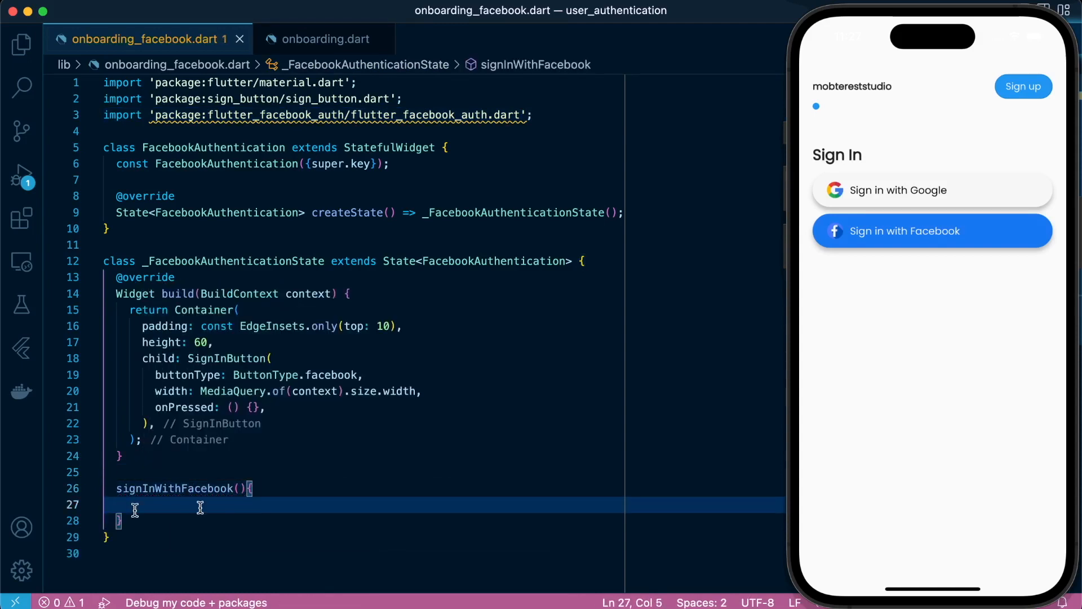
text(final LoginResult l)
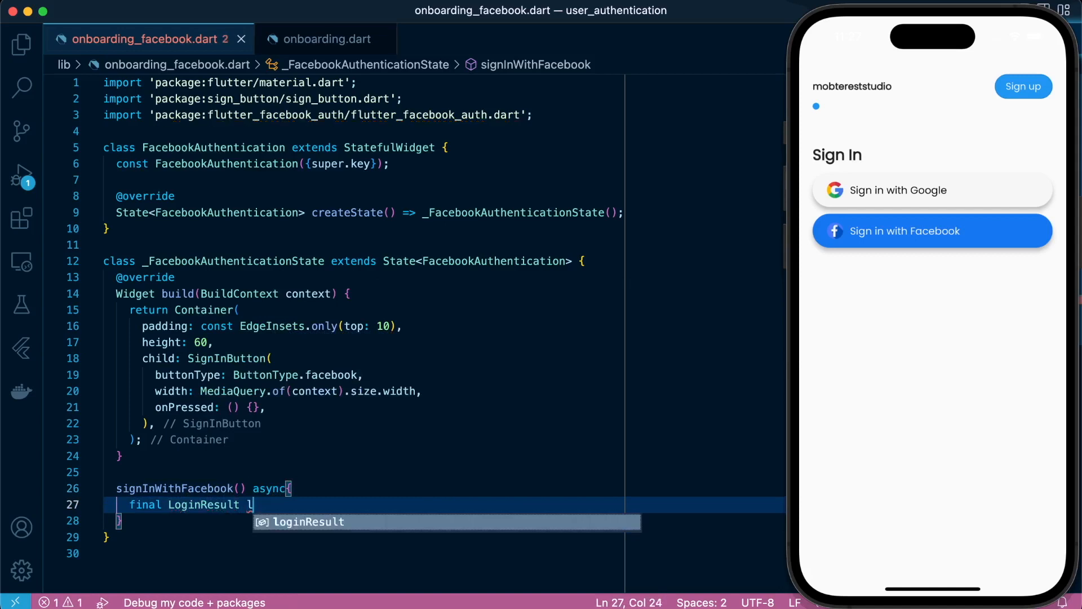
text(oginResult = await)
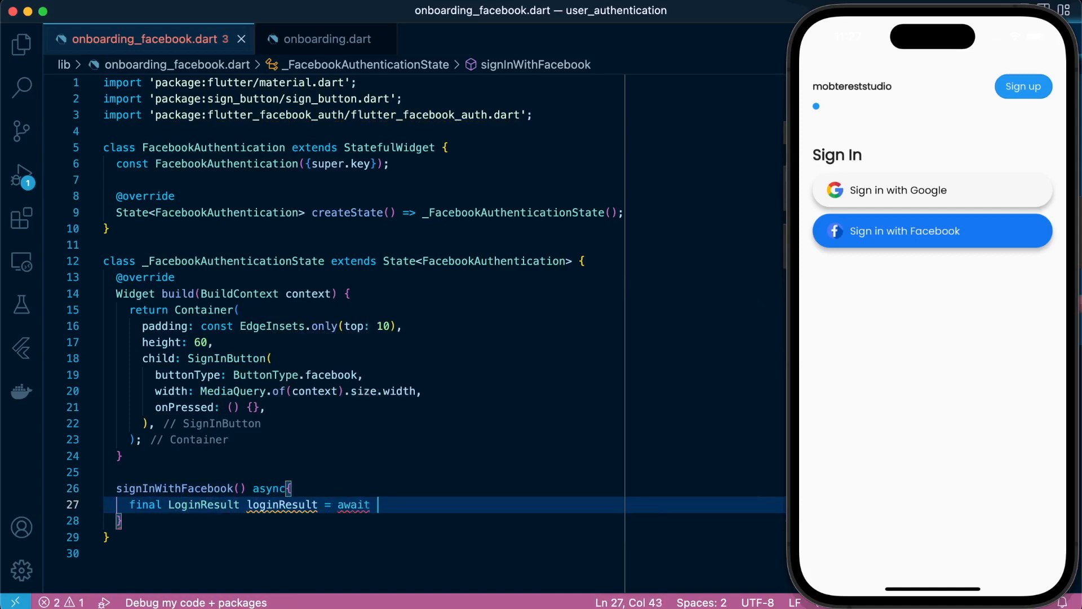
text(FacebookAuth.instance.login();)
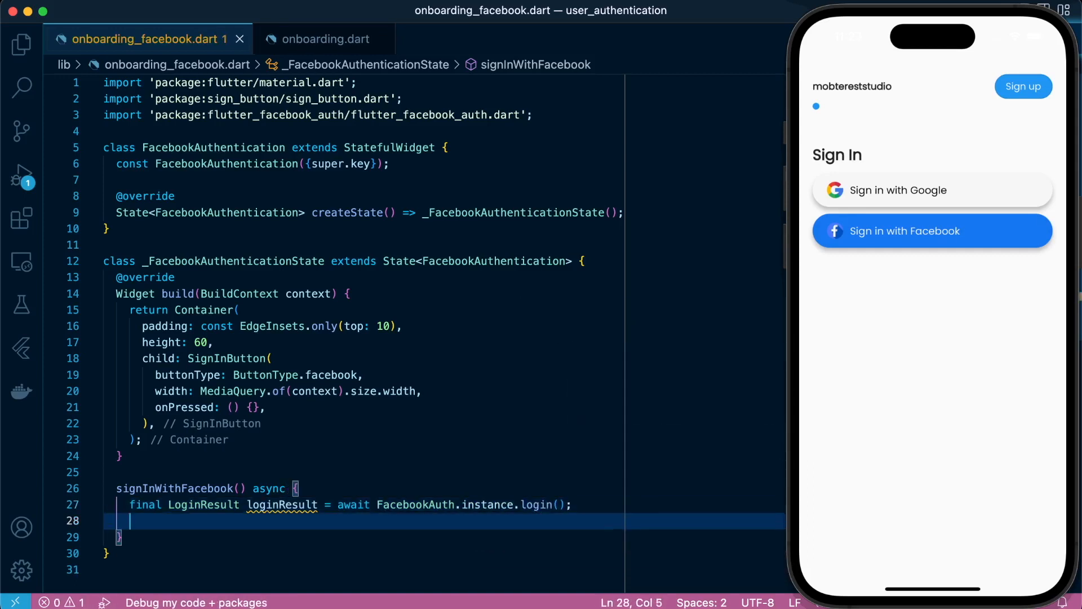
text(final Oa)
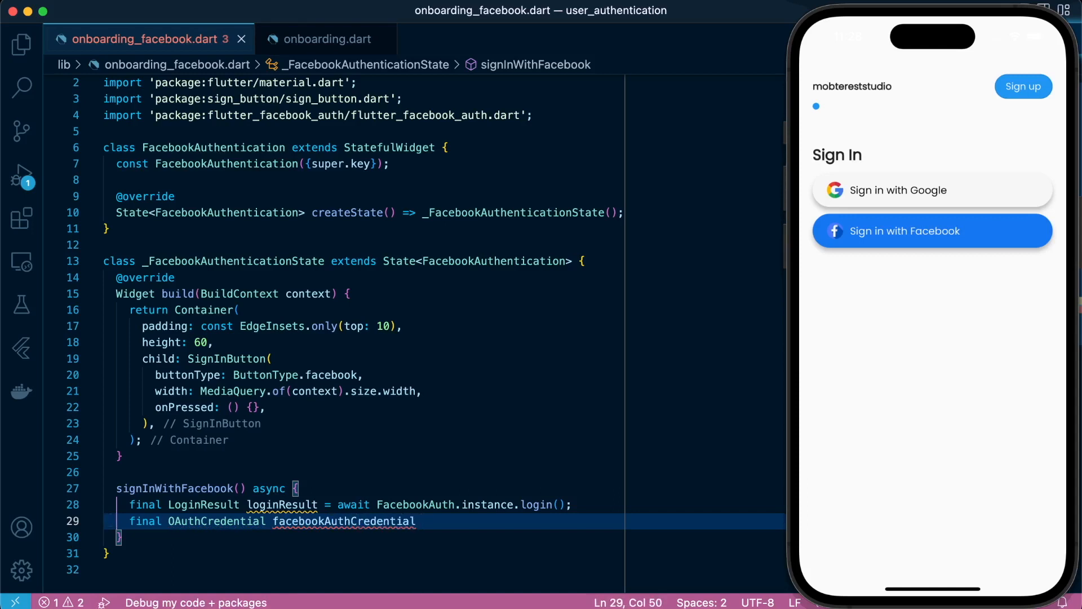
text(= FacebookAuthProvider.)
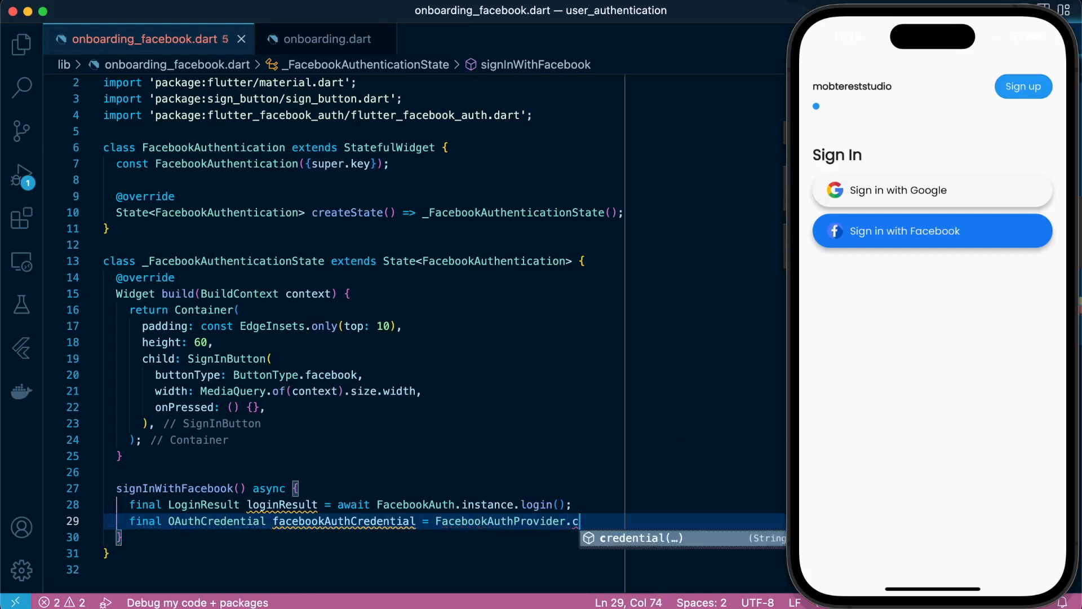
text(credential(loginResult);)
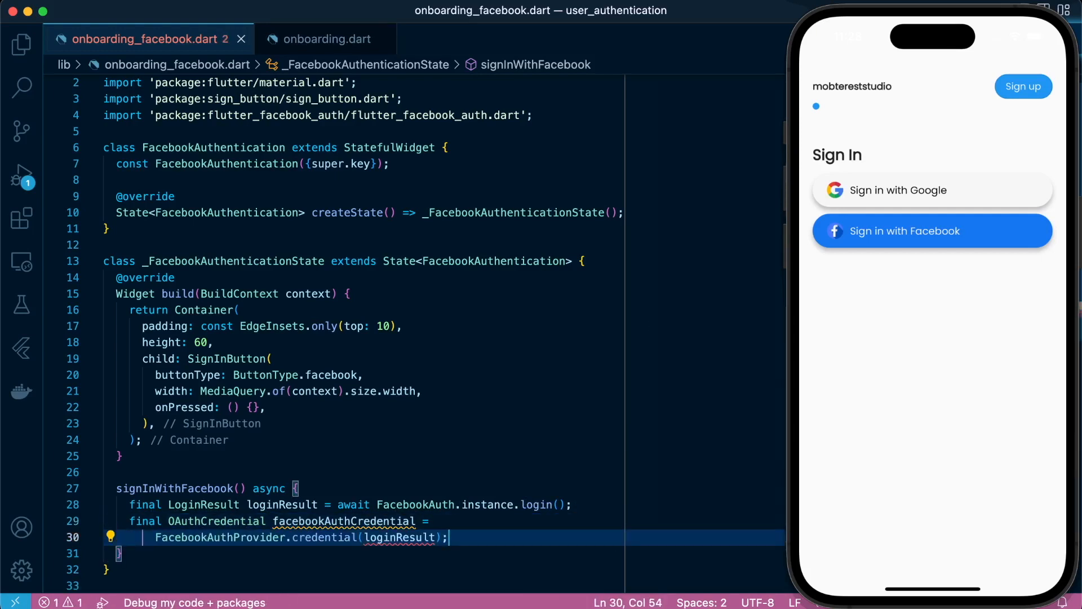
text(ac)
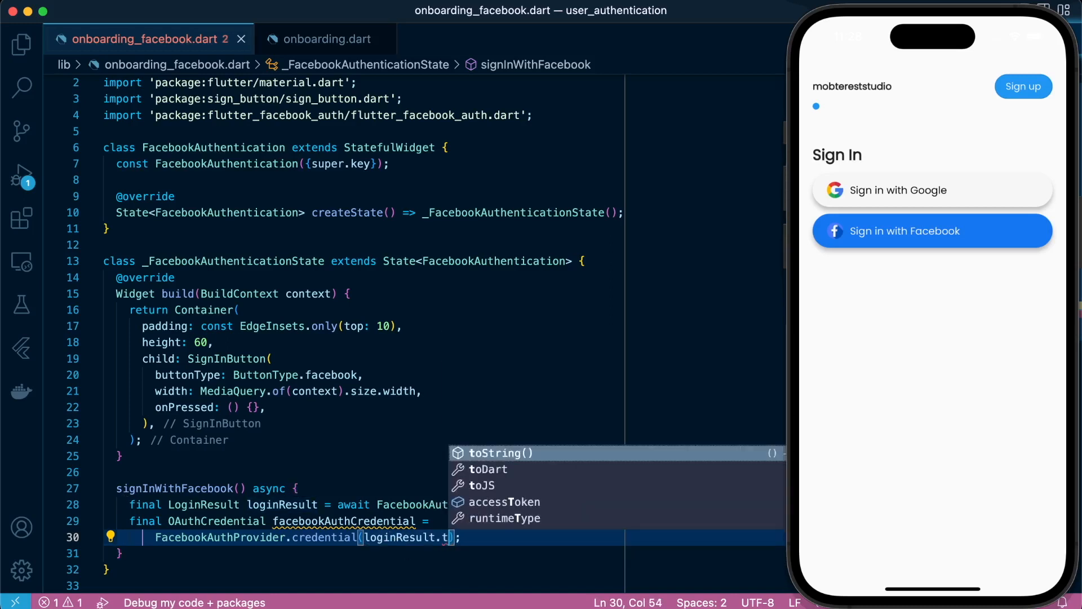
key(Backspace)
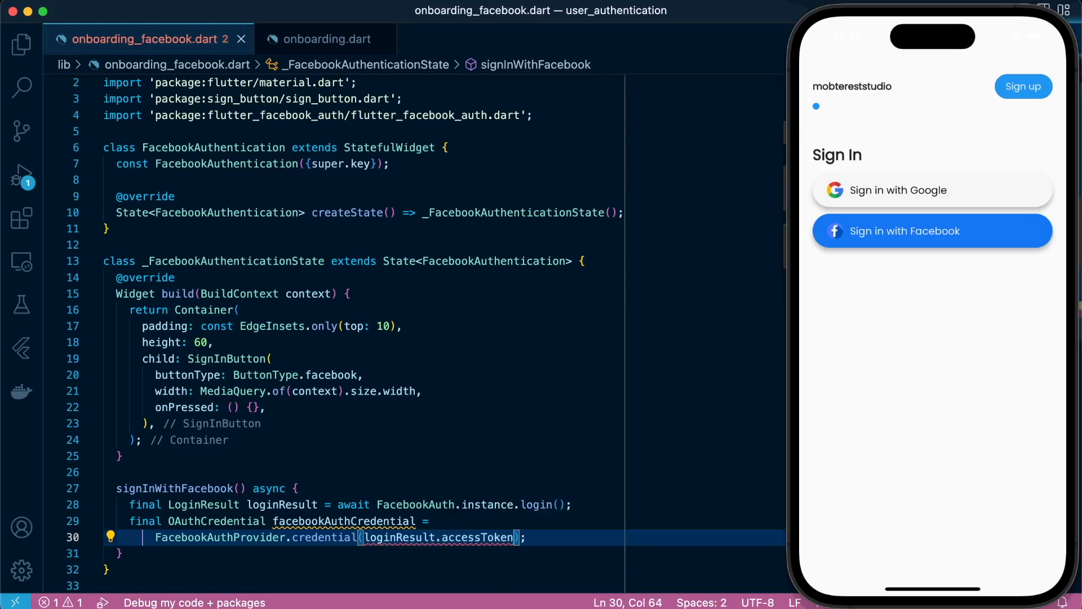
text(!.token)
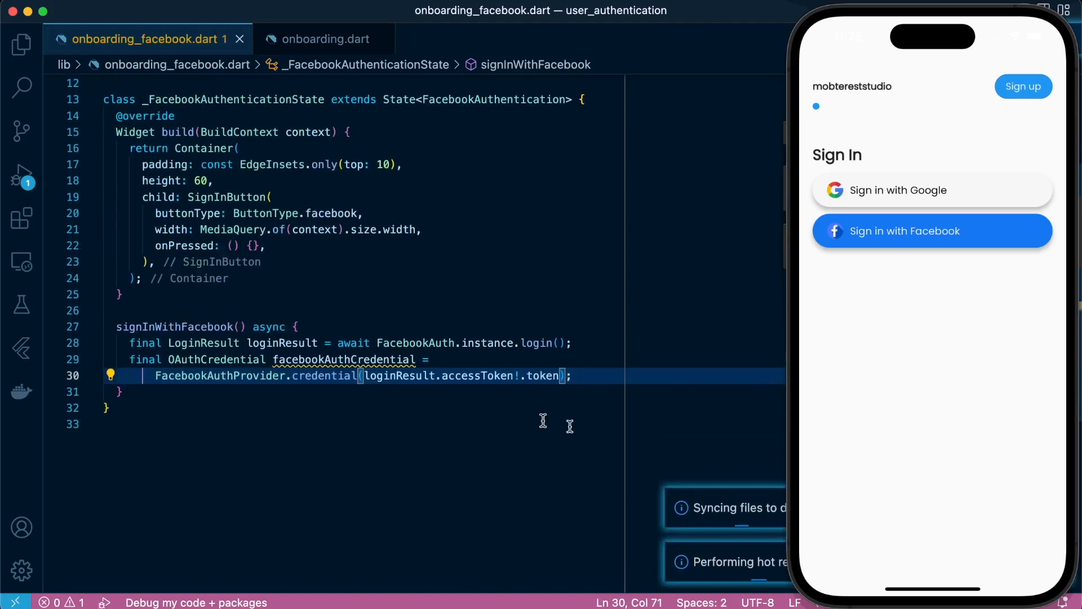
- Return FirebaseAuth.instance.signInWithCredential's result, typing the function as Future<UserCredential>
key(Return)
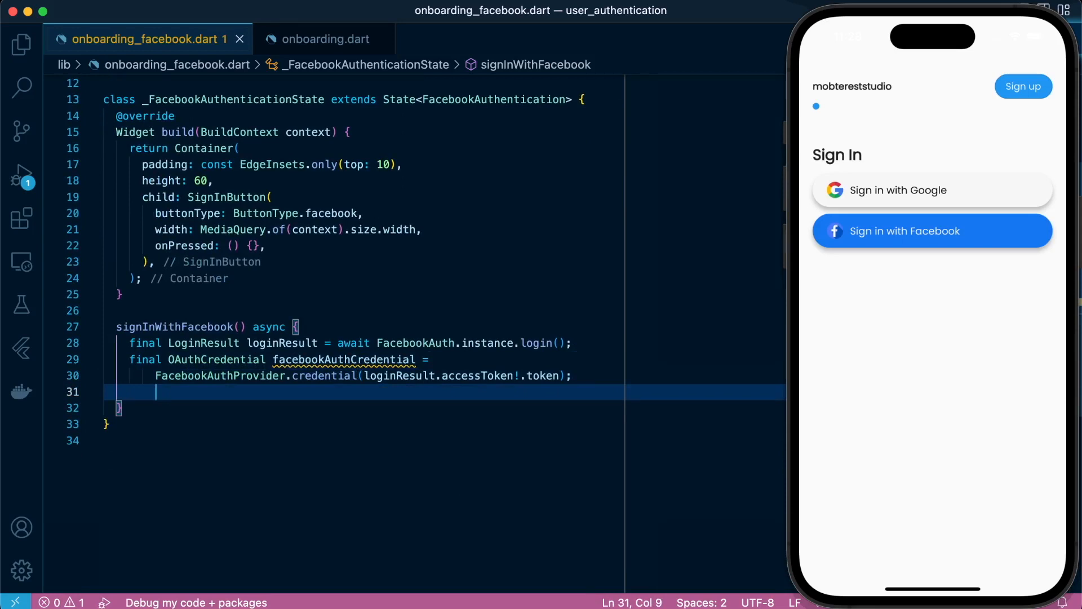
text(return)
click(444, 326)
text(Future<)
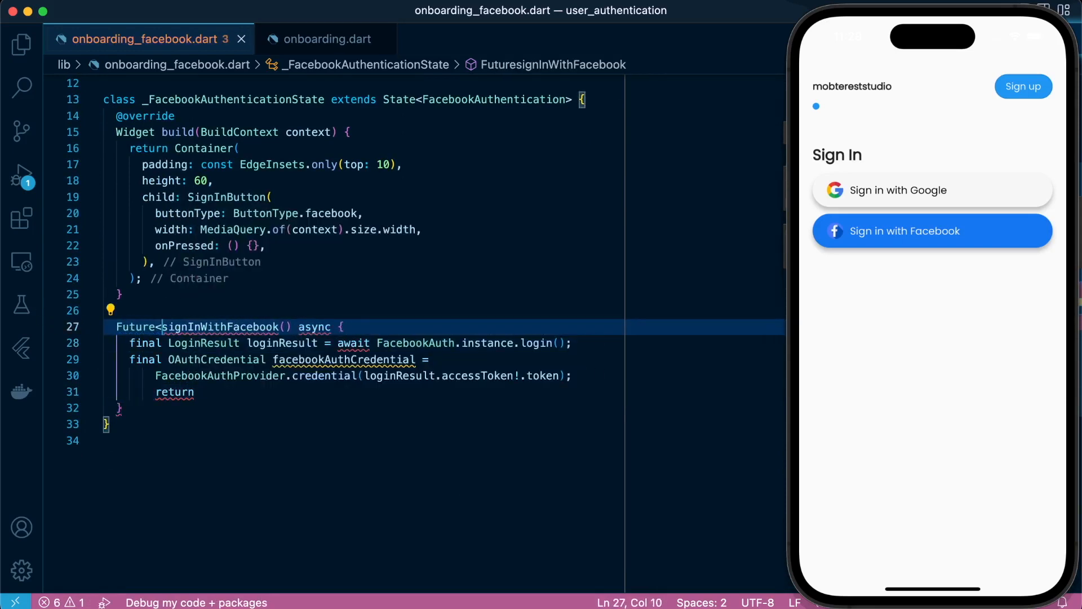
text(UserCredential)
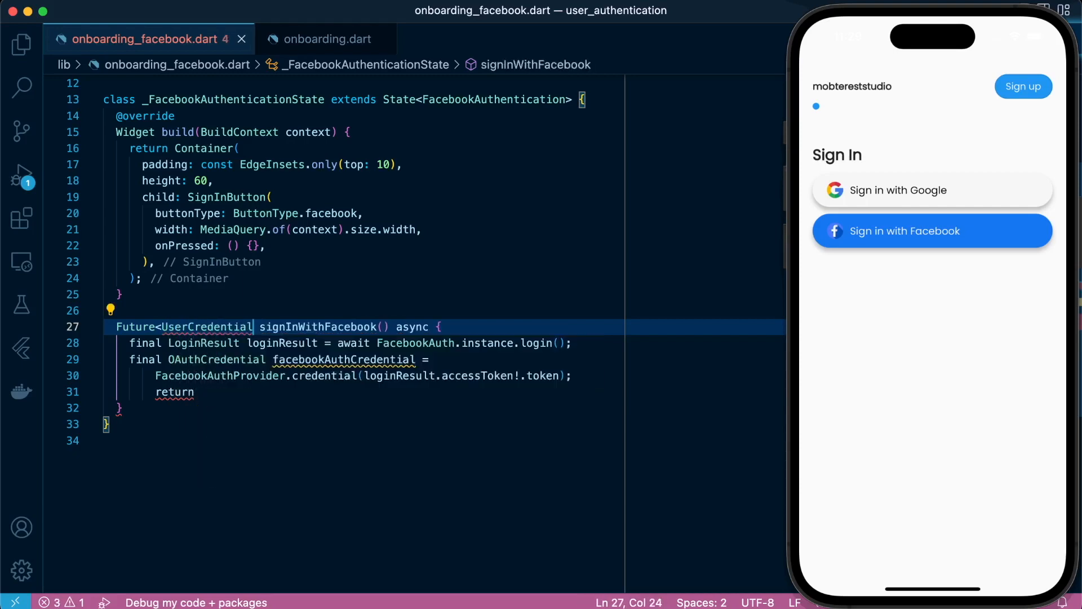
text(FirebaseAuth.instance.signInWithCredential(facebookAuthCredential);)
click(211, 245)
text(async)
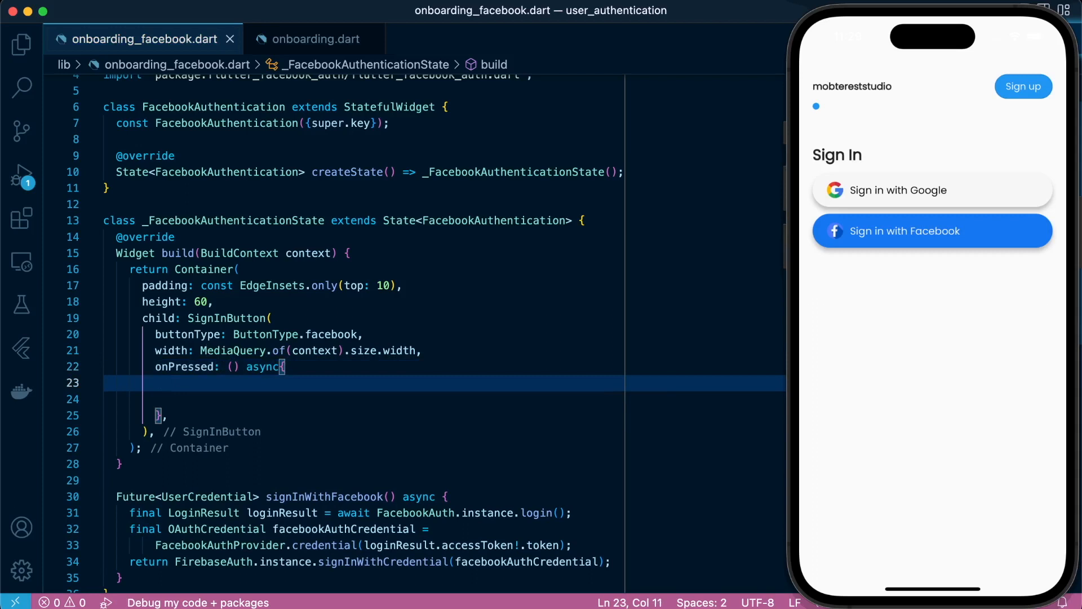
- Add a try/catch in onPressed that awaits signInWithFacebook into userCredential
text(try {)
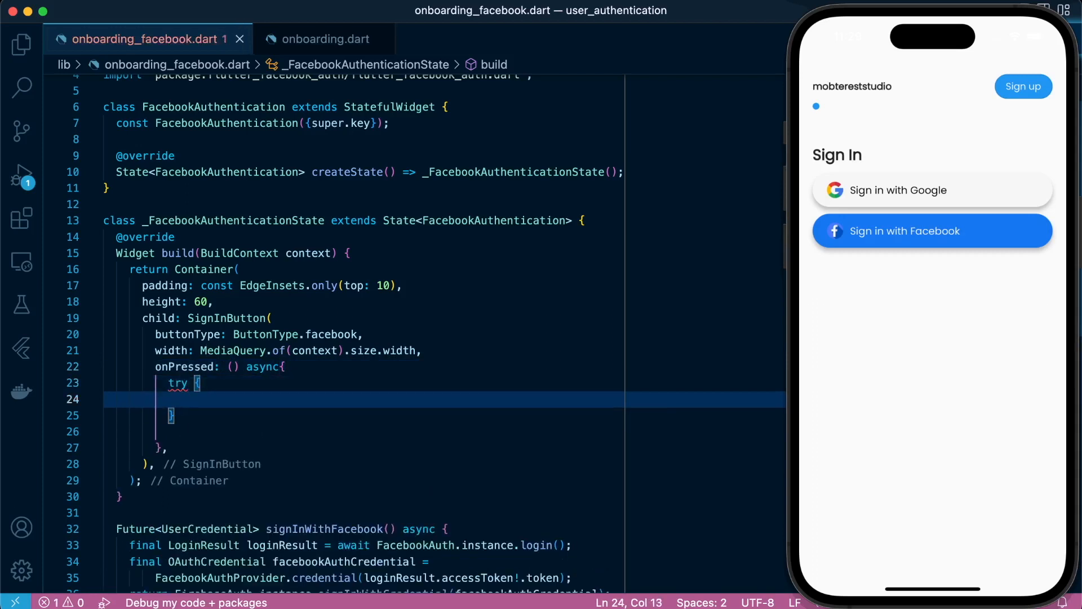
text(} catch (e){)
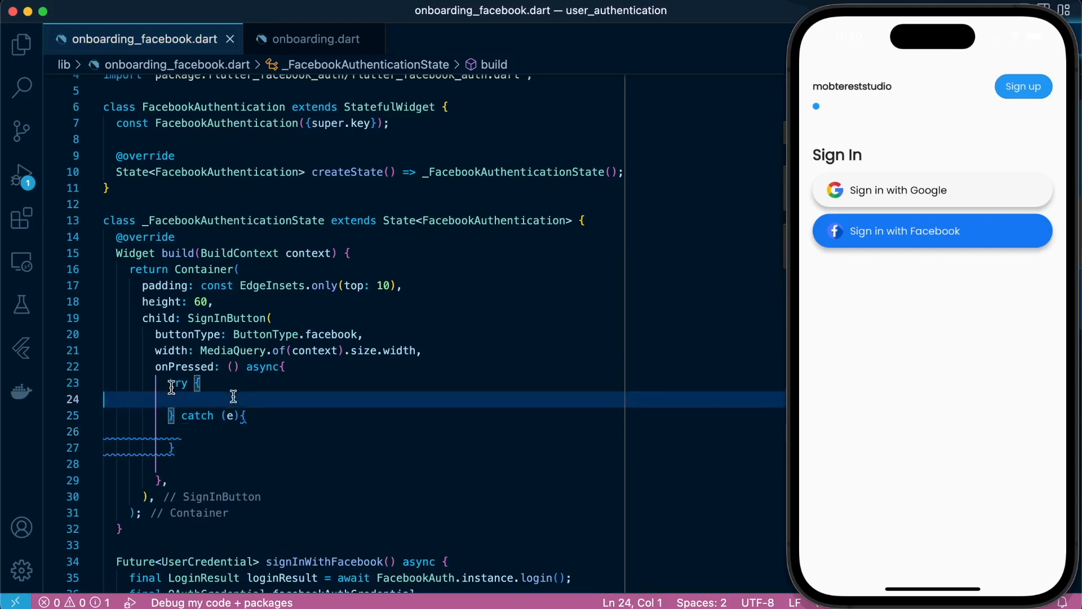
text(final U)
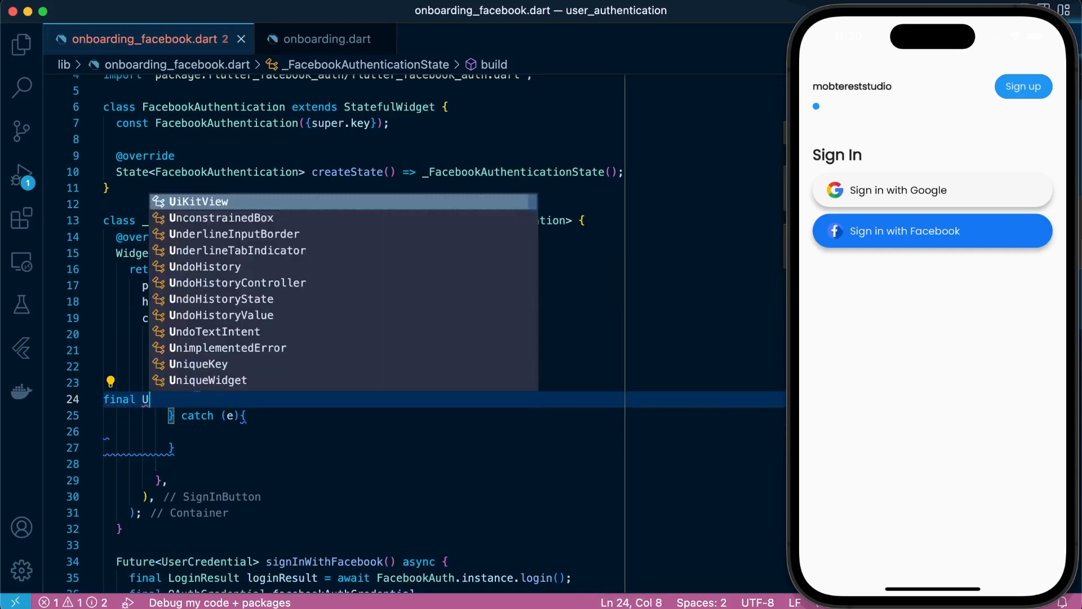
text(serCredential us)
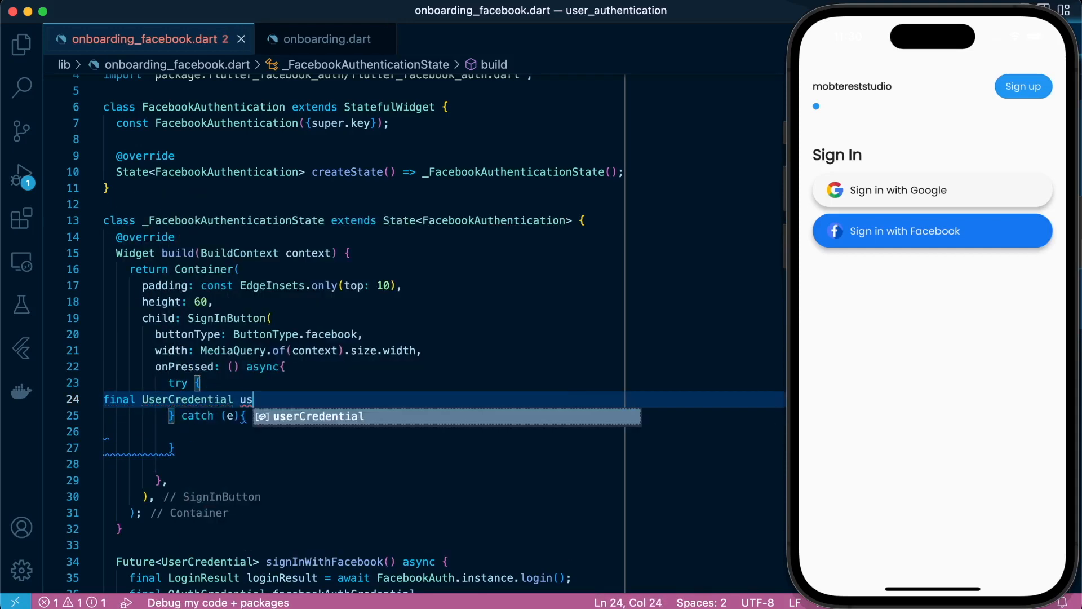
text(erCredential = await signInWithFacebook();)
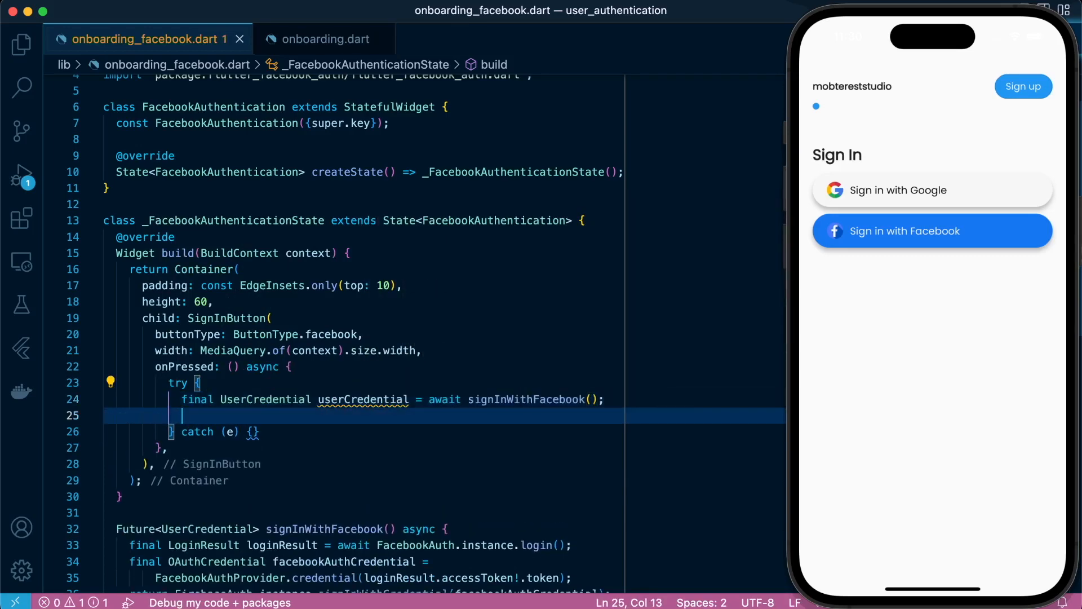
- Push a MaterialPageRoute to Welcome, importing onboarding_welcome.dart via Quick Fix
text(if(conte)
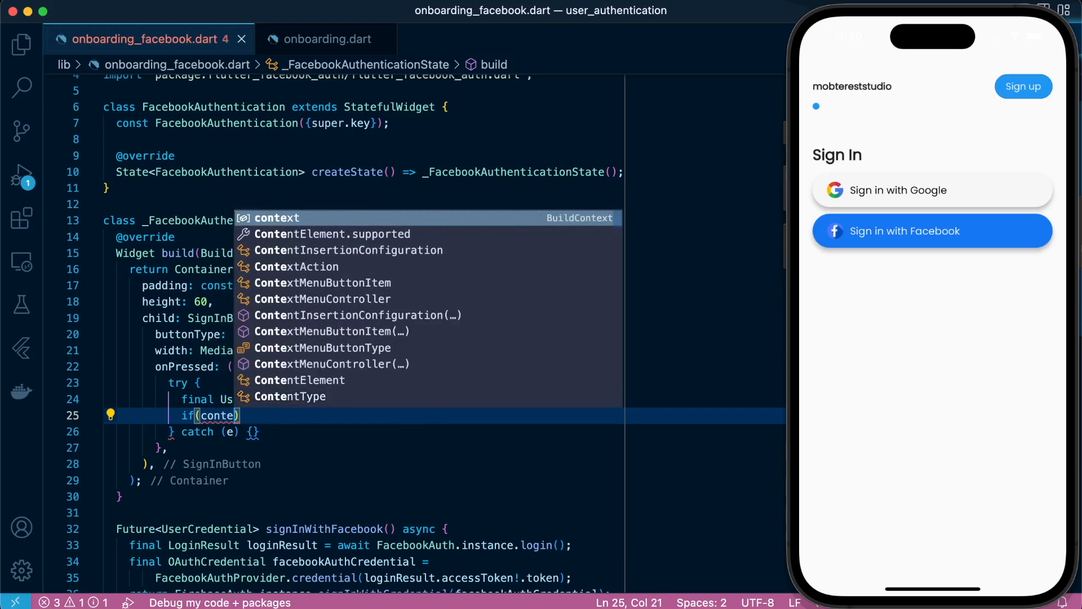
text(N)
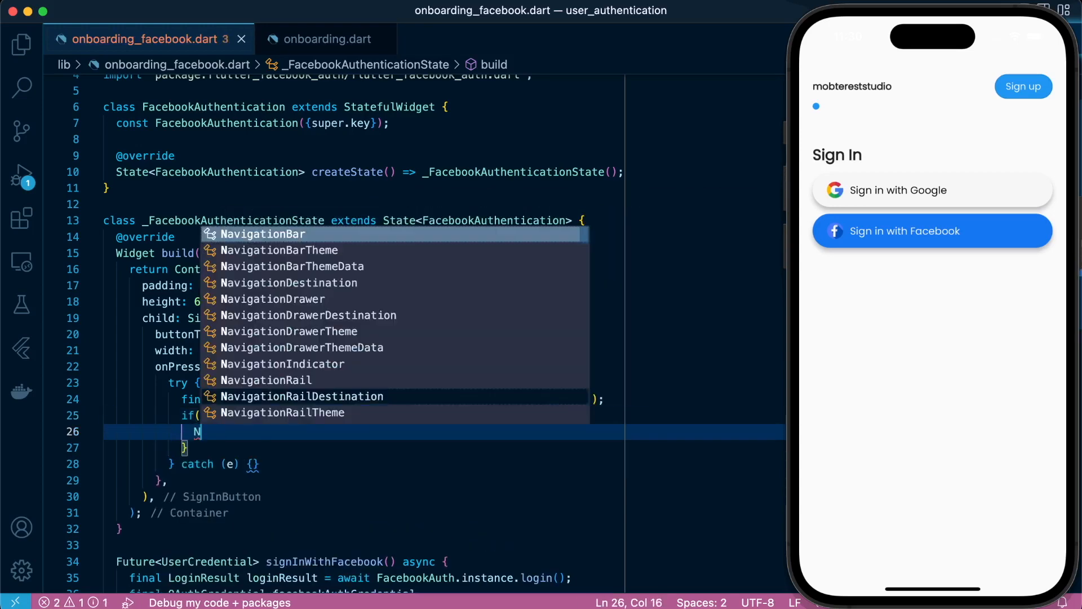
text(Navigator.push)
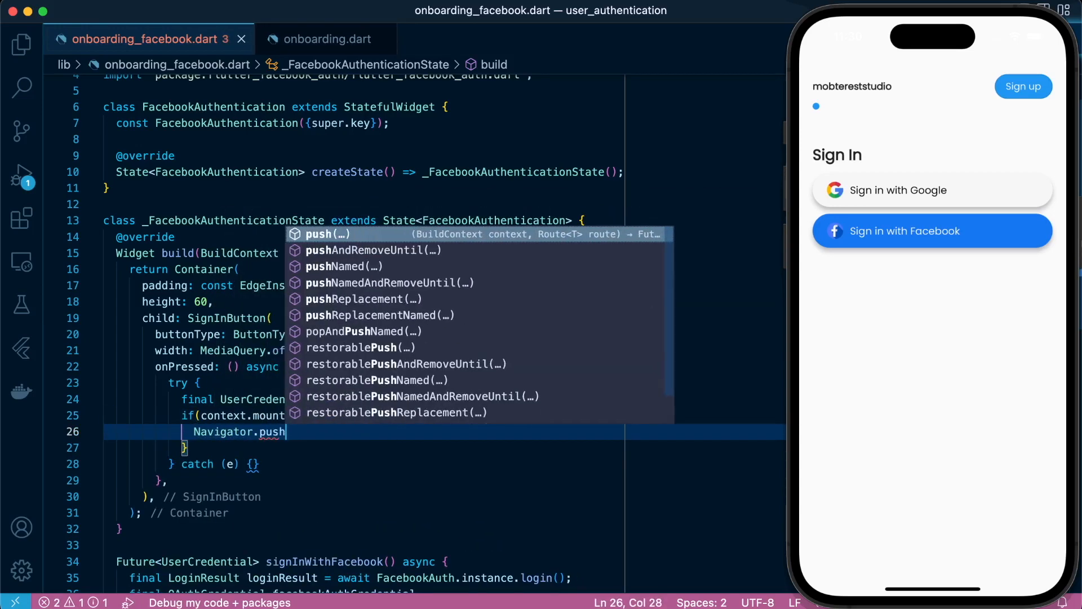
text((context, MaterialPageRoute(builder: (context) =>)
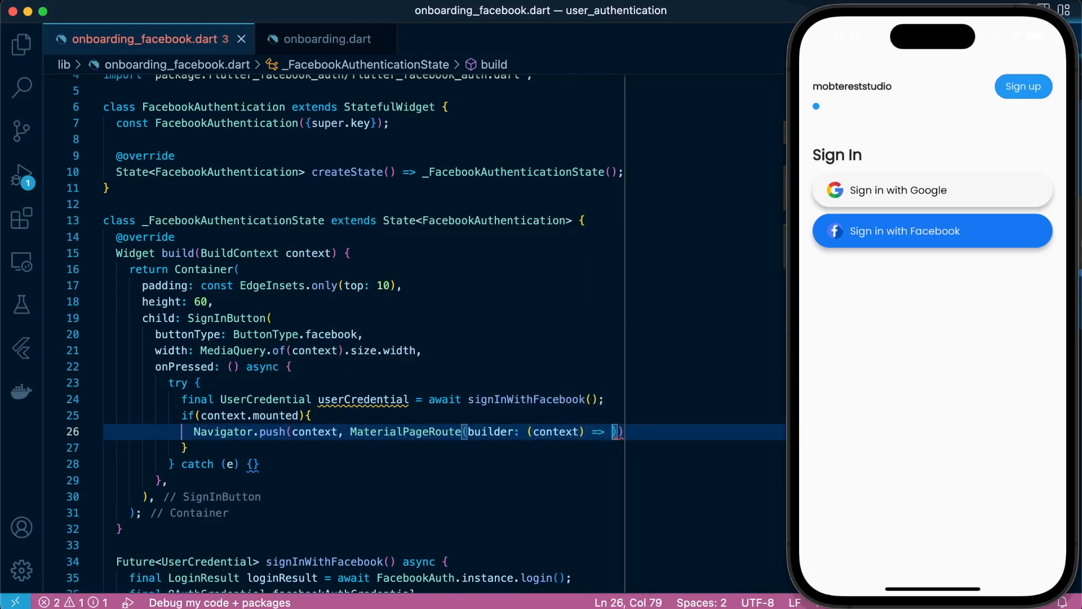
text(Welcome())
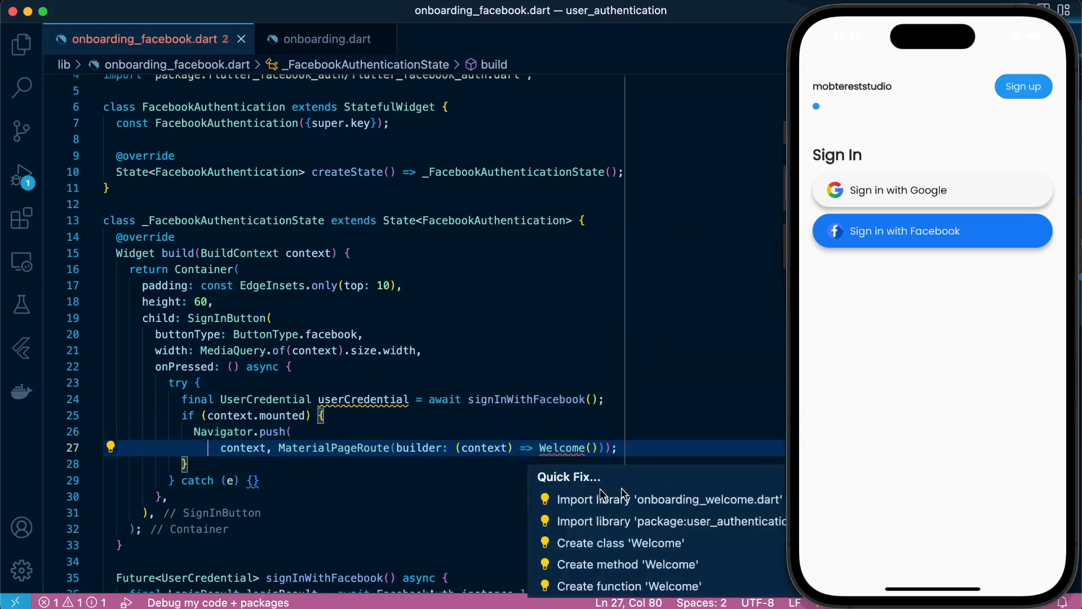
click(668, 499)
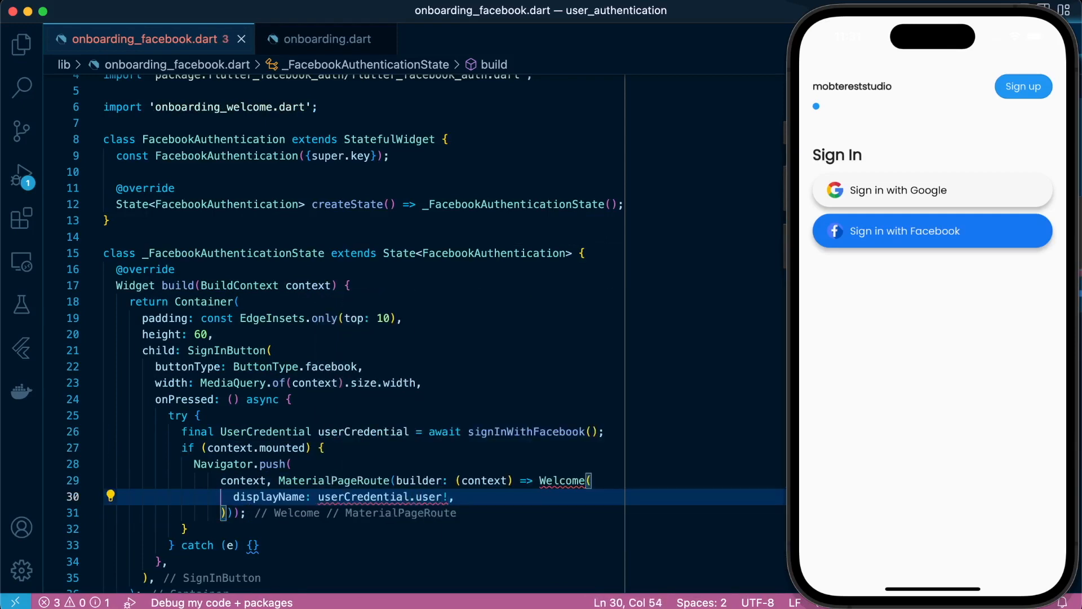
- Pass the user's displayName, photoURL and email to Welcome, then begin the catch's StatusAlert
text(.displayName!)
text(photoURL: ,)
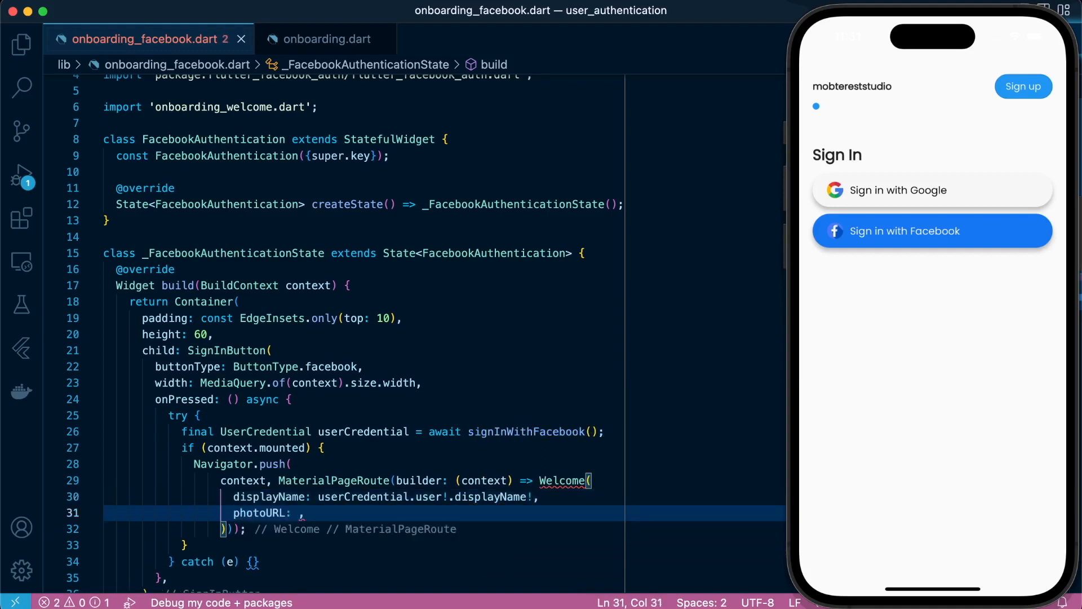
text(userCredential.user)
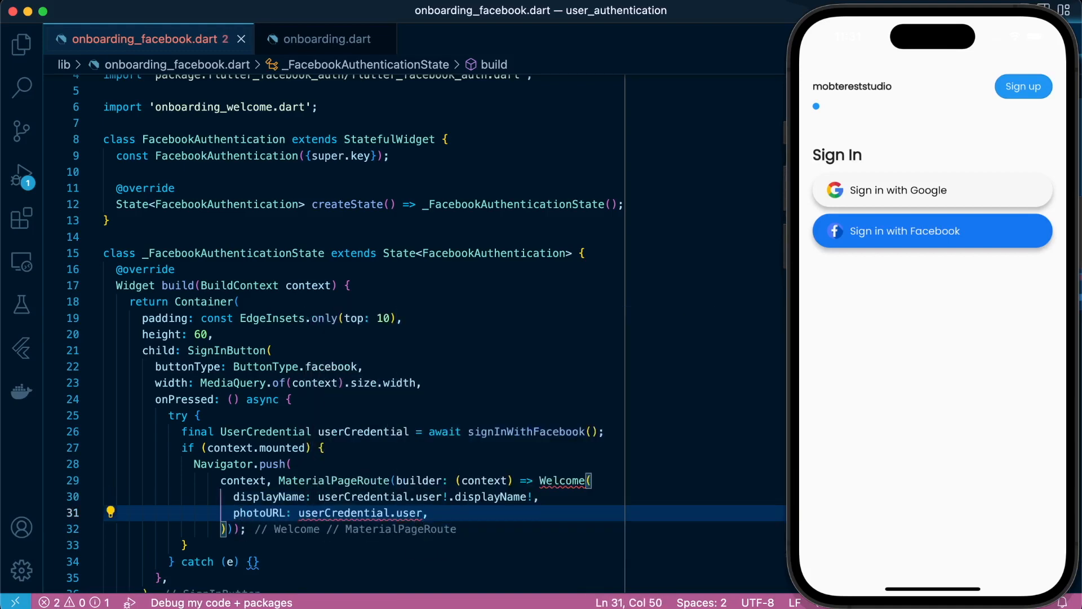
text(.photoURL ?? ")
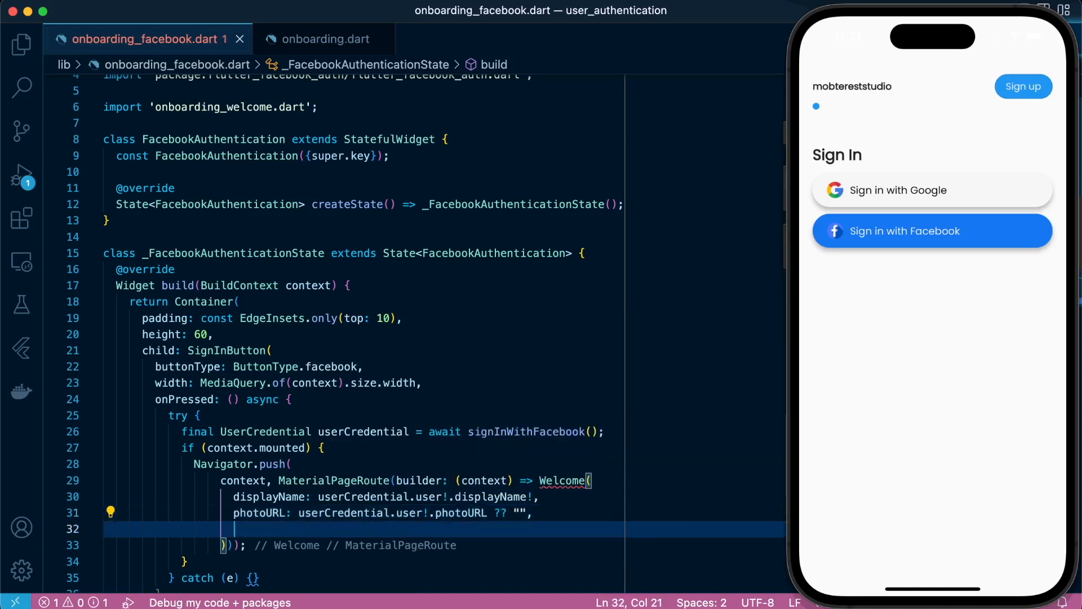
text(email: userCredential,)
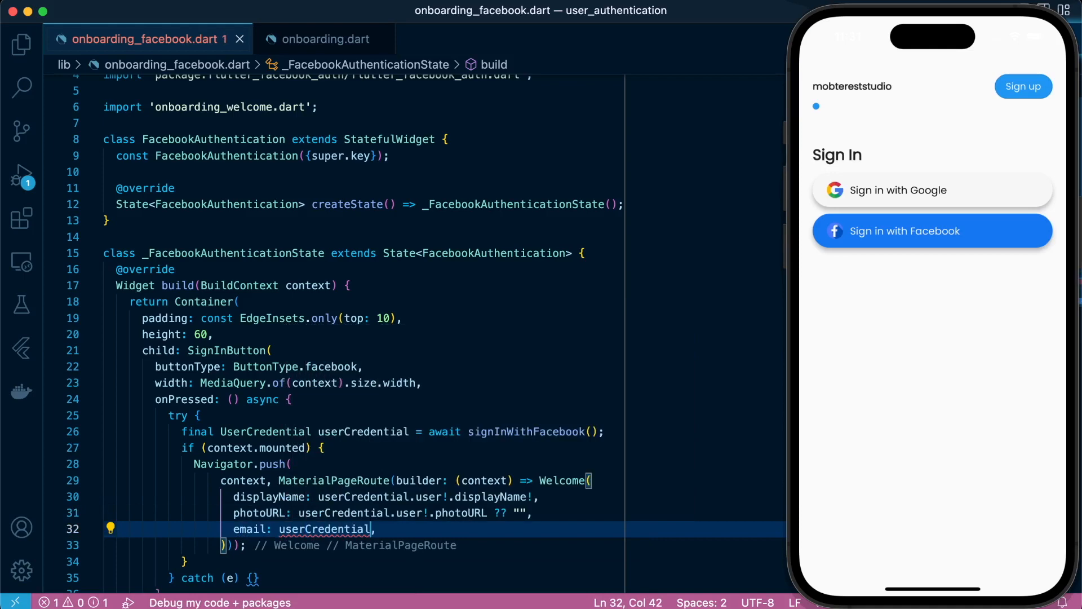
text(.user!)
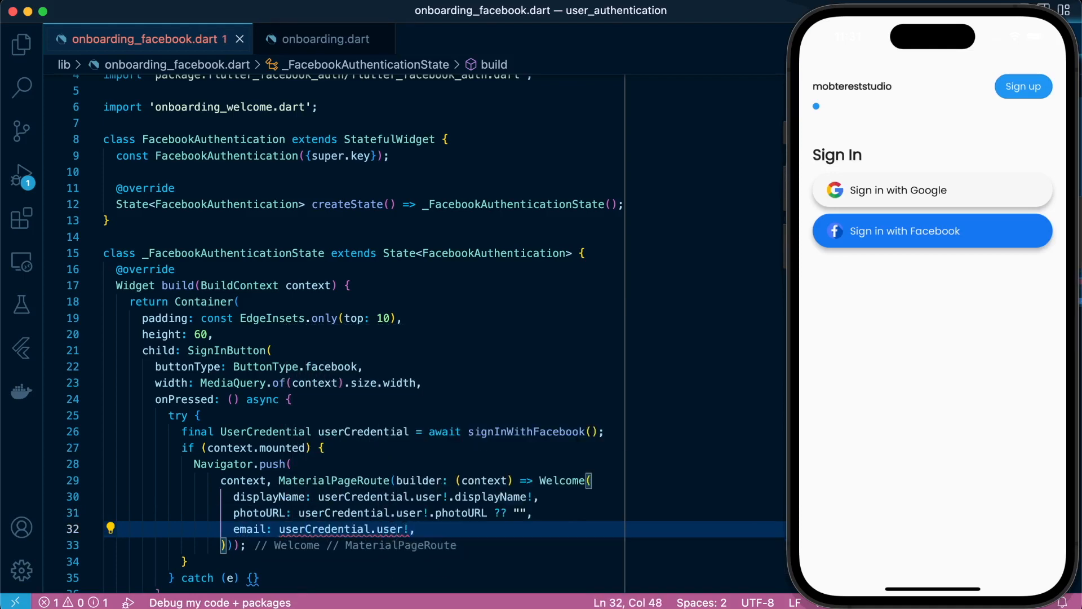
text(email!)
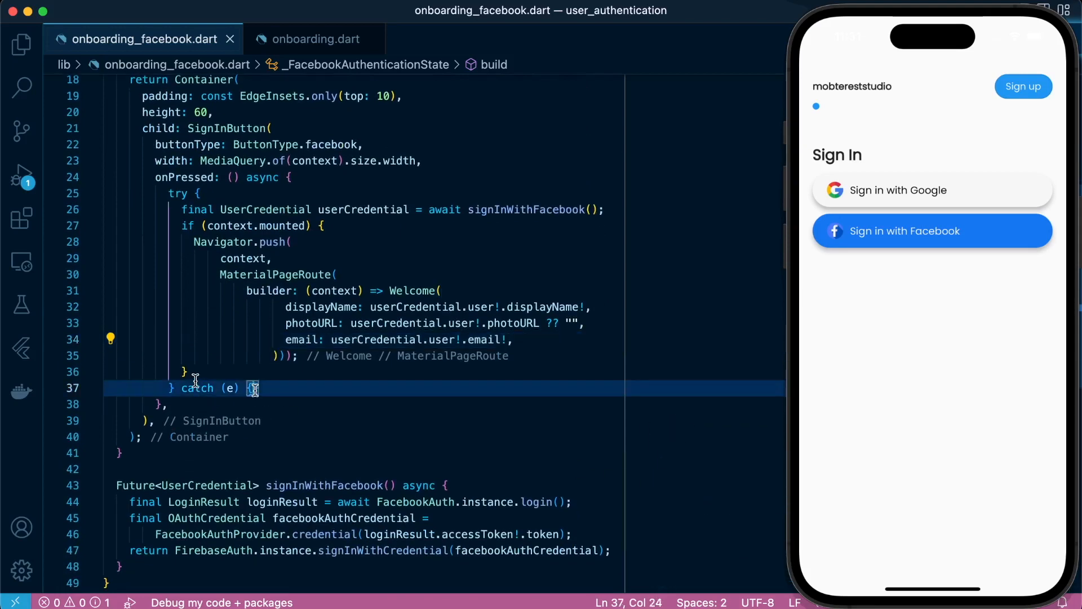
text(Status.)
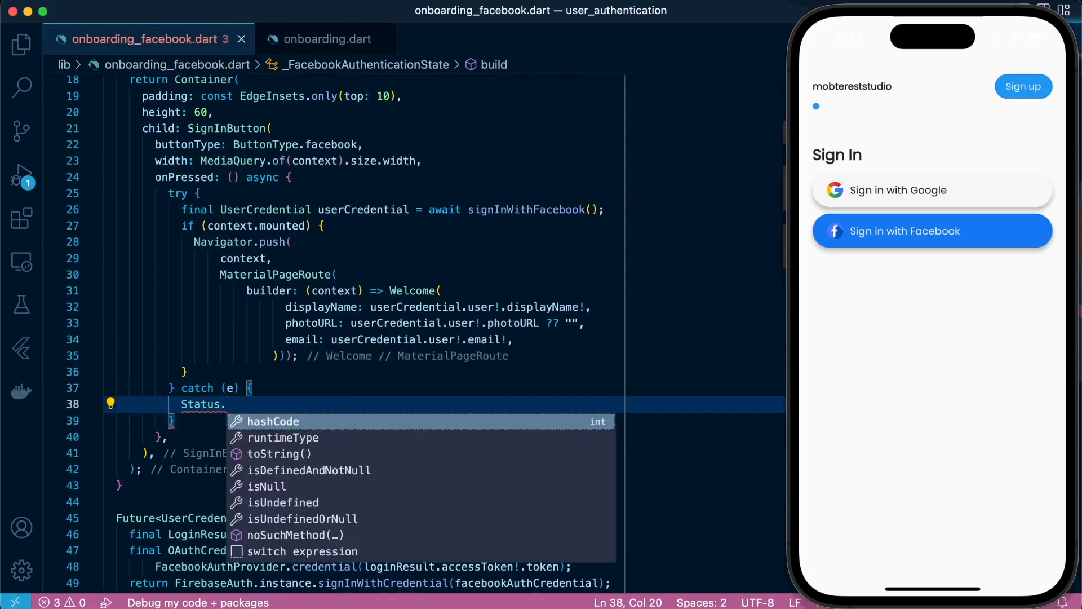
- Paste the Google file's StatusAlert error block into the Facebook catch, hide Explorer, and stop the app
key(Backspace)
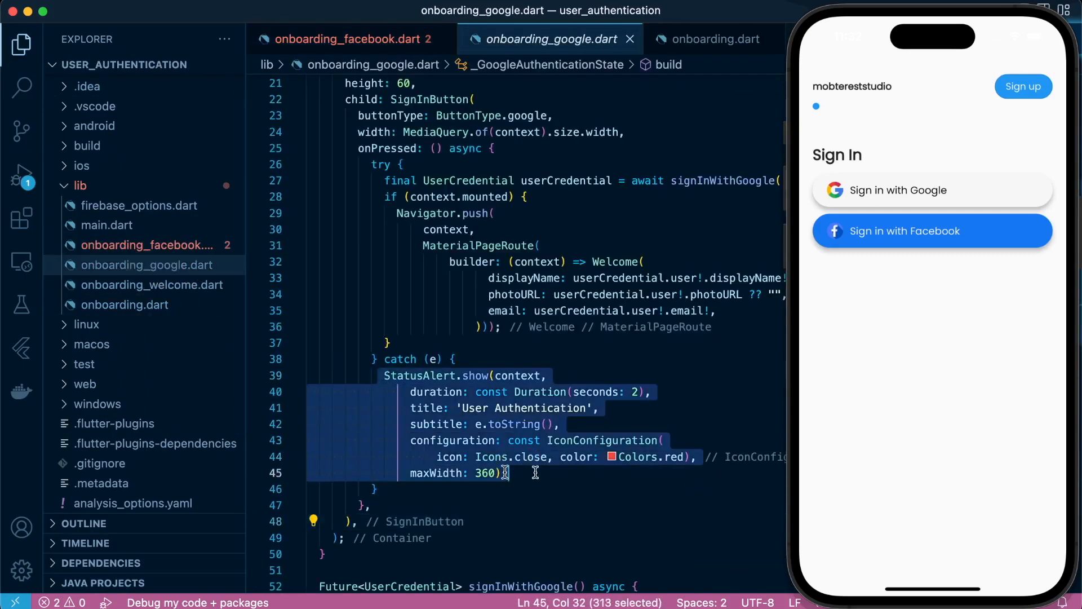
click(345, 39)
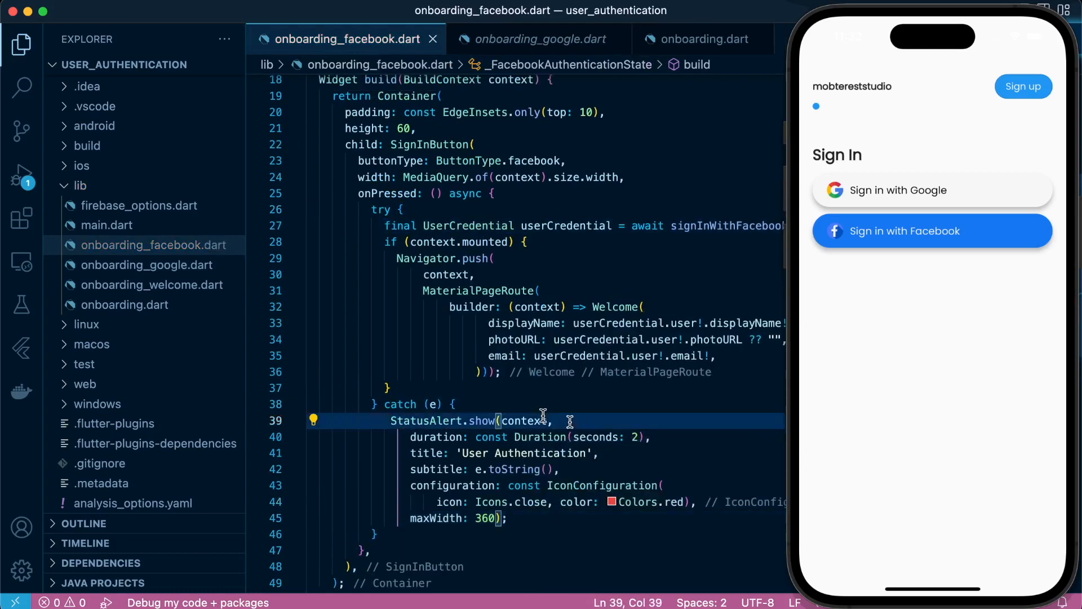
click(21, 43)
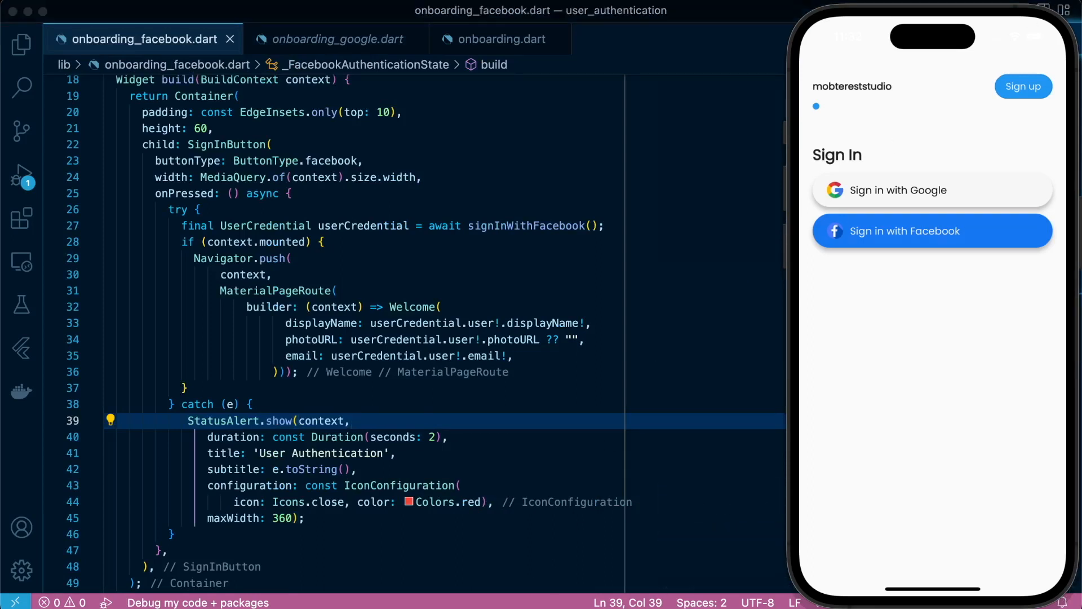
click(931, 231)
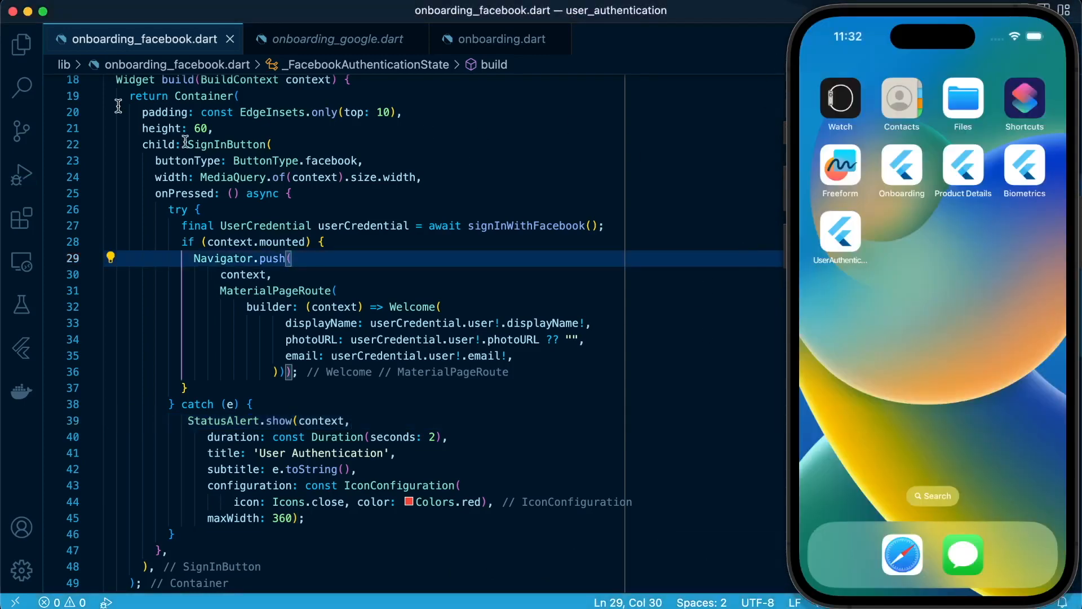
click(22, 176)
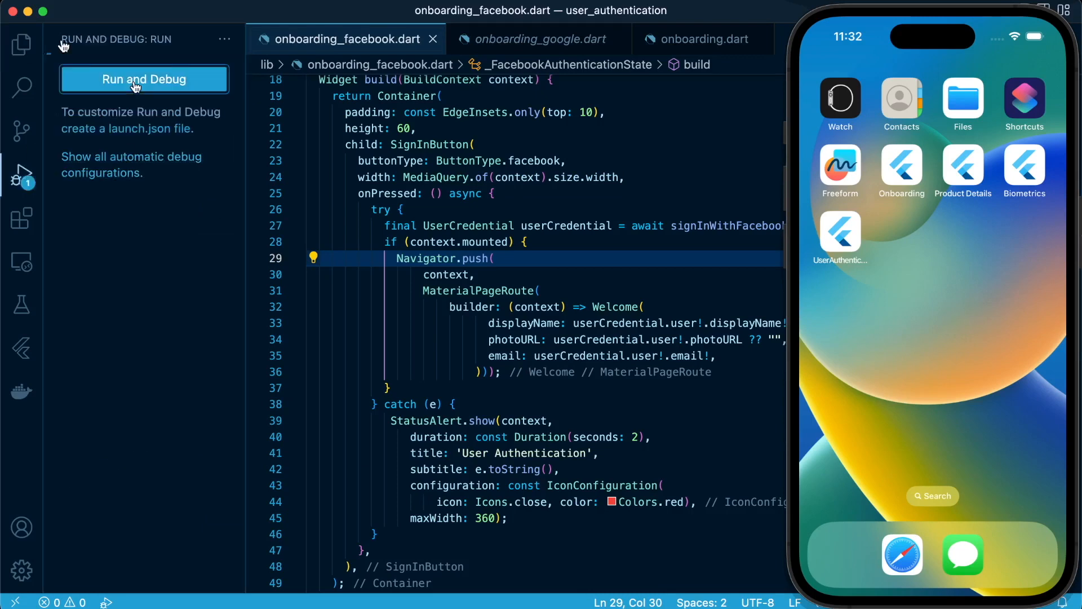
- Relaunch the app in debug mode and tap 'Sign in with Facebook' to reach the login page
click(144, 79)
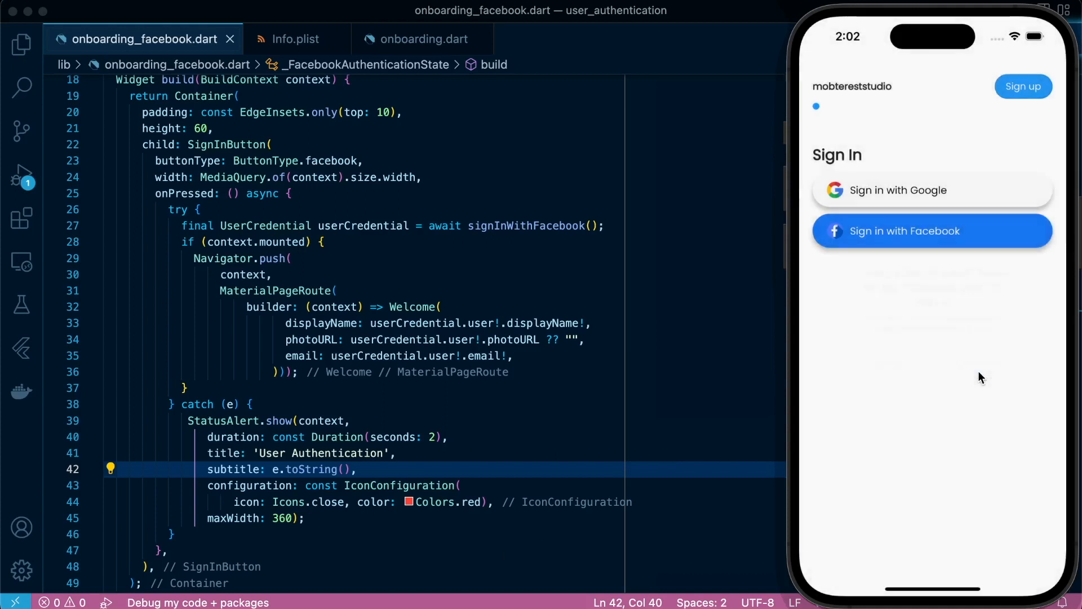
click(931, 231)
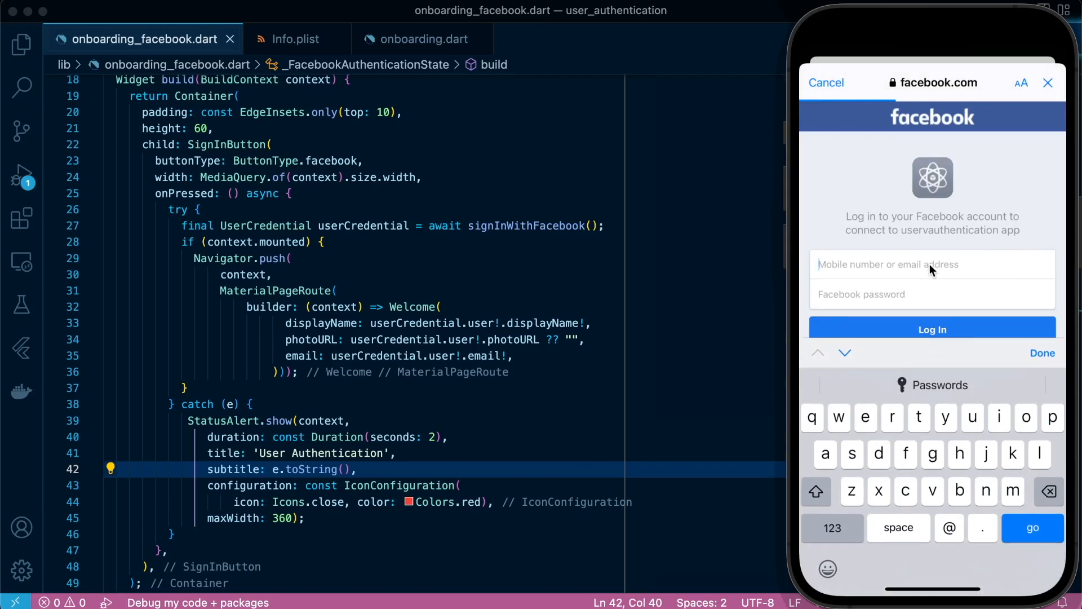
text(mo)
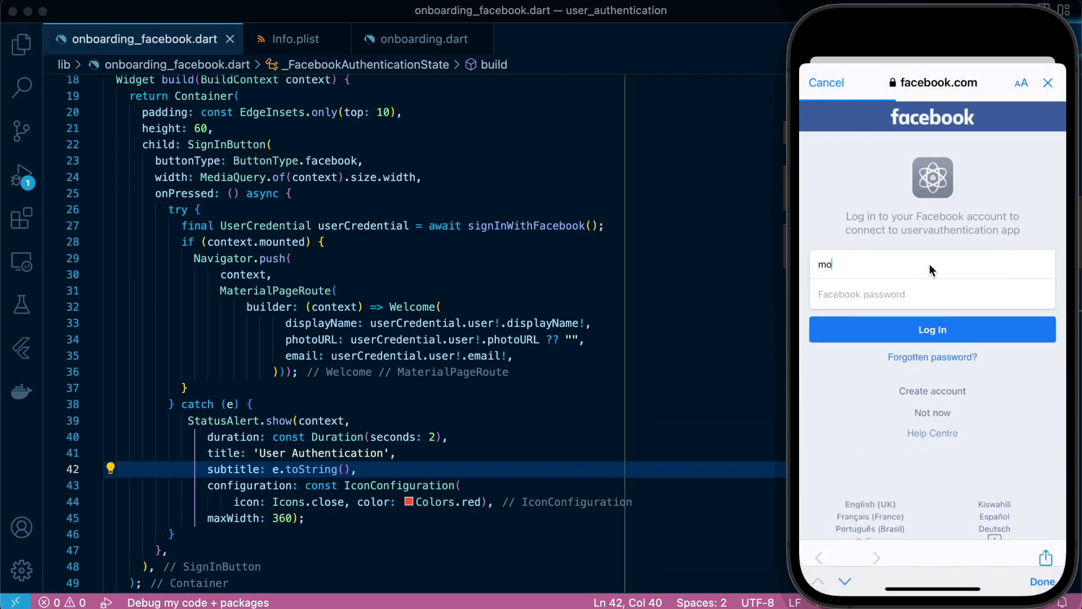